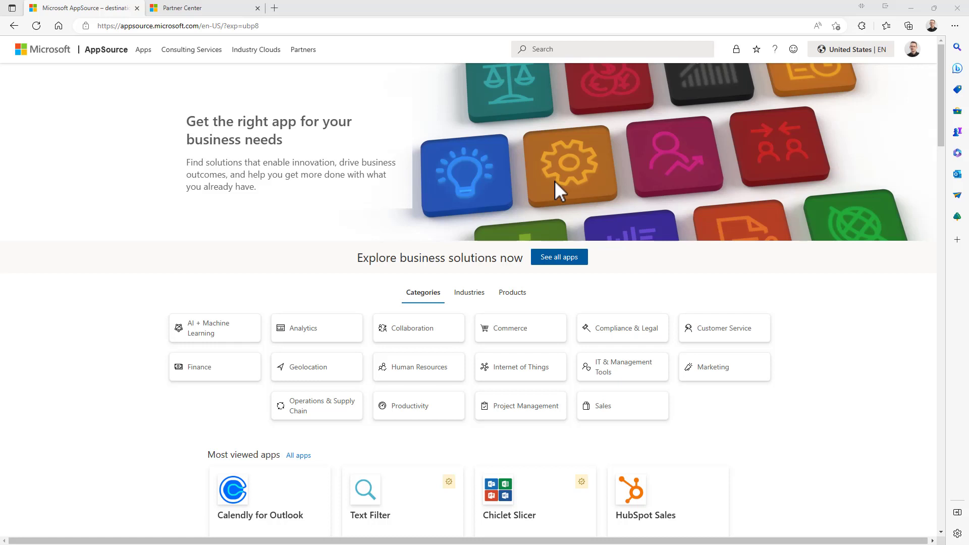
- Switch from the AppSource tab to the Partner Center Home dashboard
{"action": "left_click", "coordinate": [186, 7]}
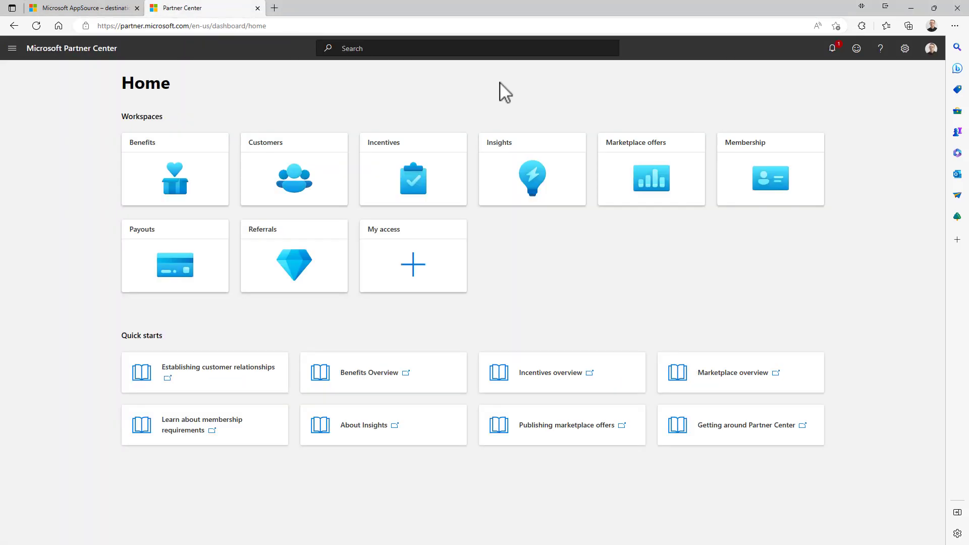
{"action": "mouse_move", "coordinate": [531, 94]}
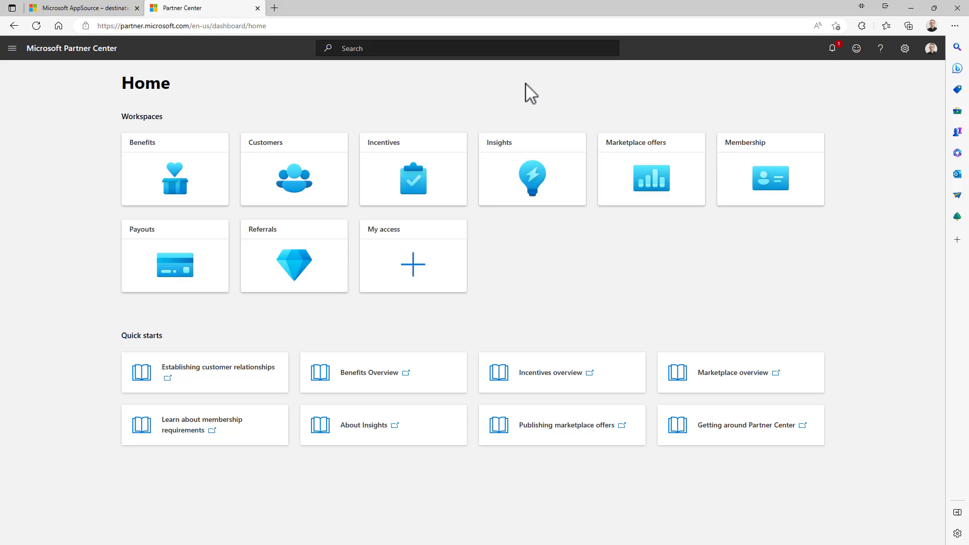
{"action": "mouse_move", "coordinate": [634, 73]}
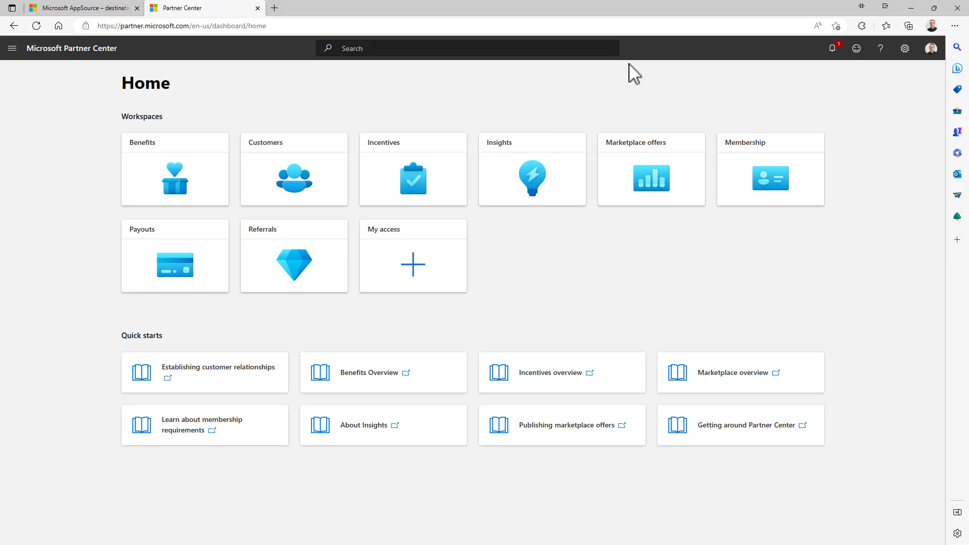
{"action": "mouse_move", "coordinate": [904, 48]}
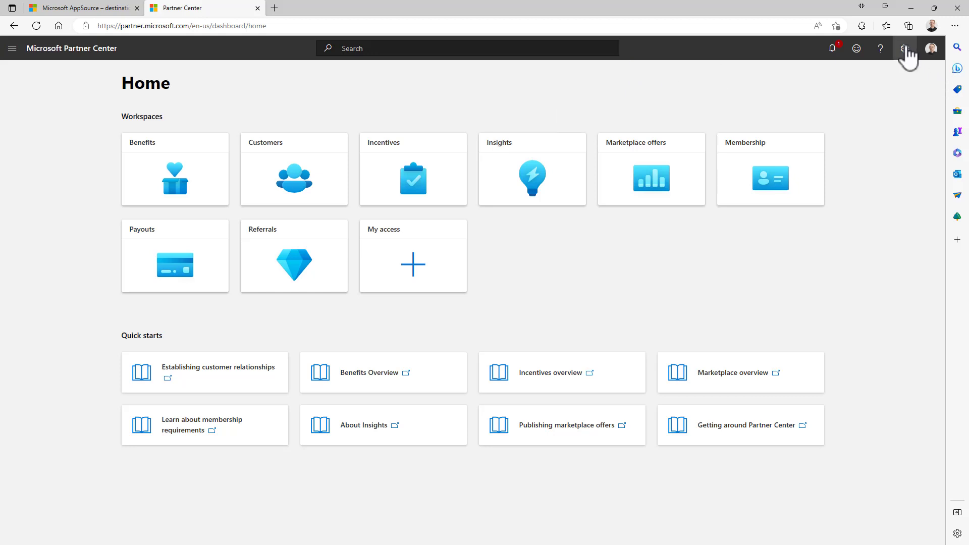
- Show the Programs page under Account settings, listing Commercial Marketplace and Office Store
{"action": "left_click", "coordinate": [905, 49]}
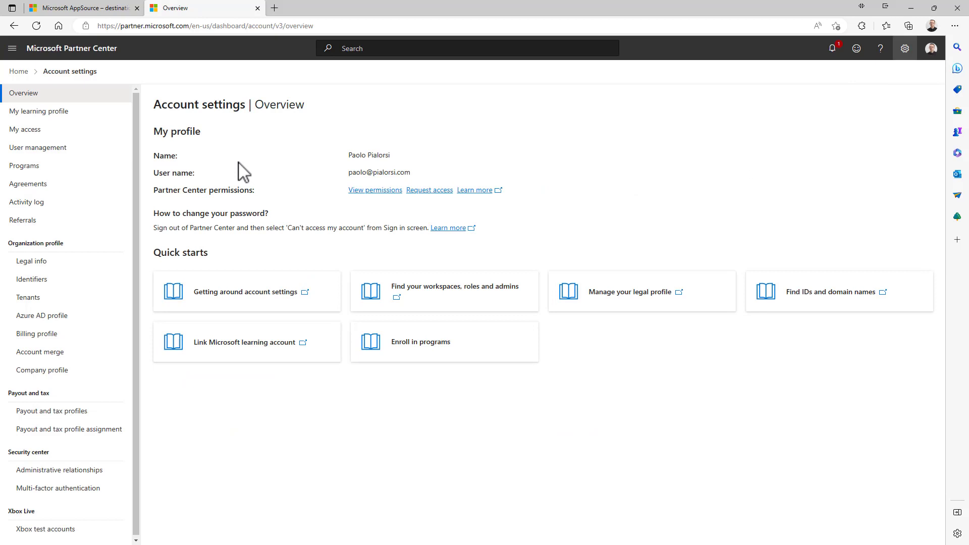
{"action": "left_click", "coordinate": [24, 165]}
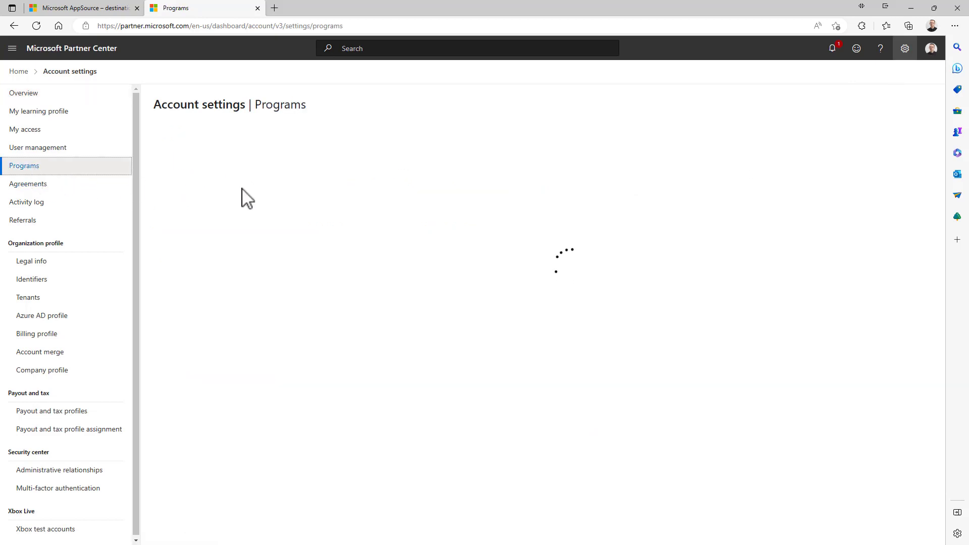
{"action": "mouse_move", "coordinate": [279, 204]}
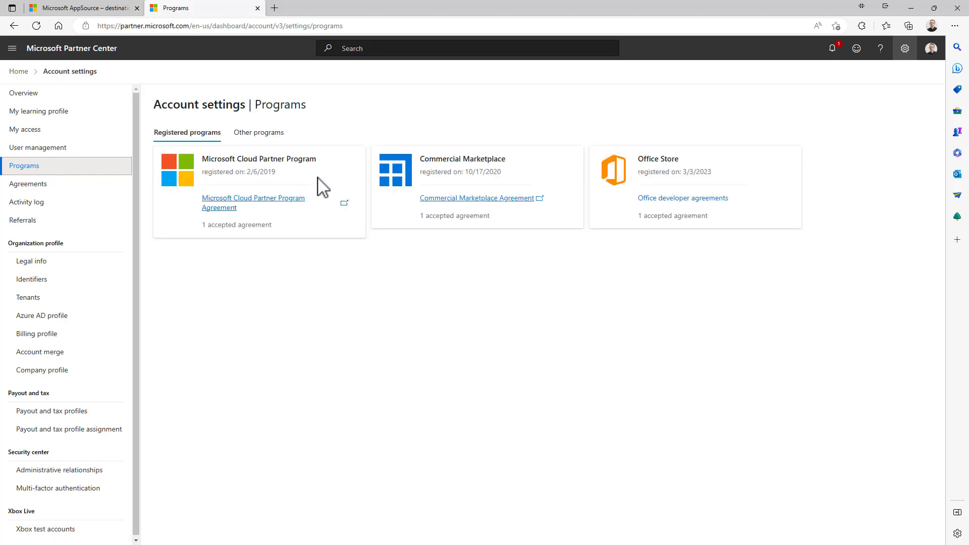
{"action": "mouse_move", "coordinate": [211, 166]}
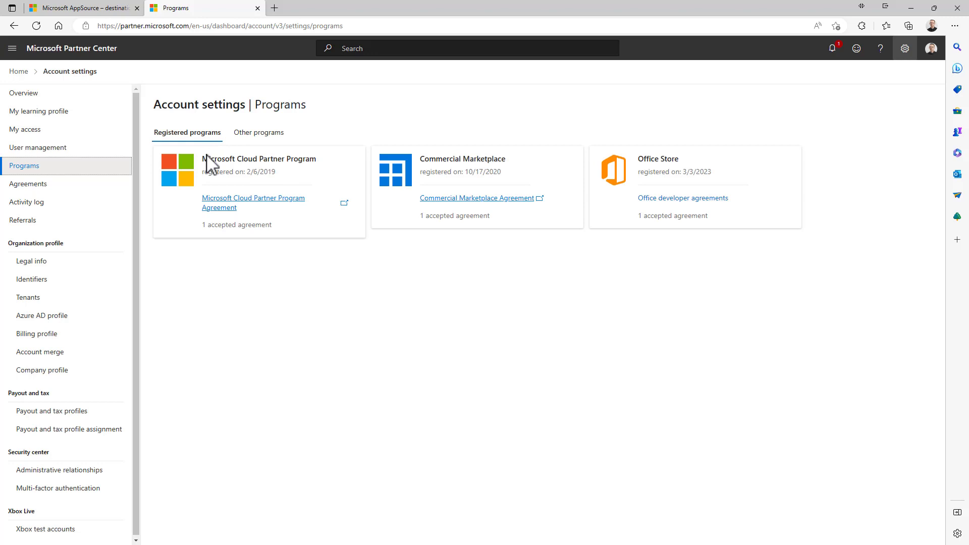
{"action": "mouse_move", "coordinate": [377, 184]}
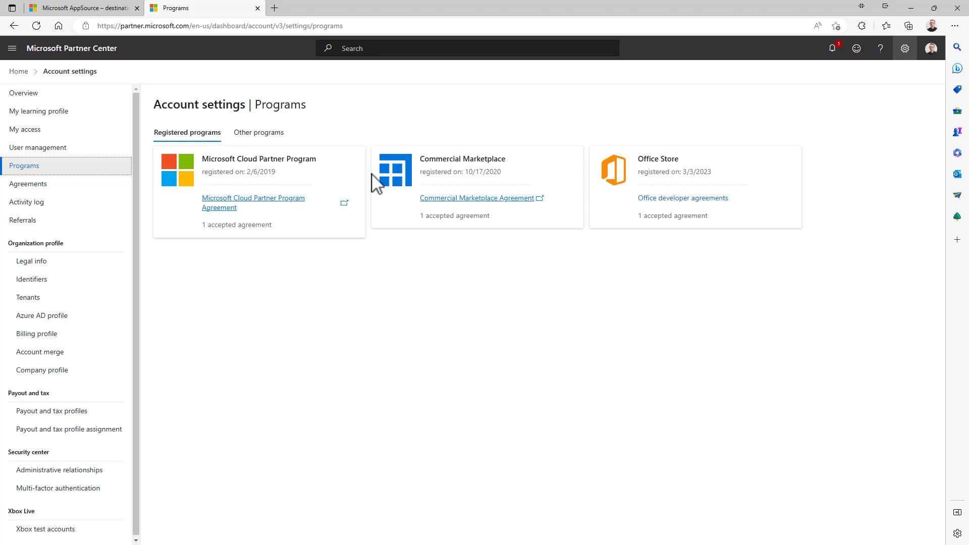
{"action": "mouse_move", "coordinate": [458, 139]}
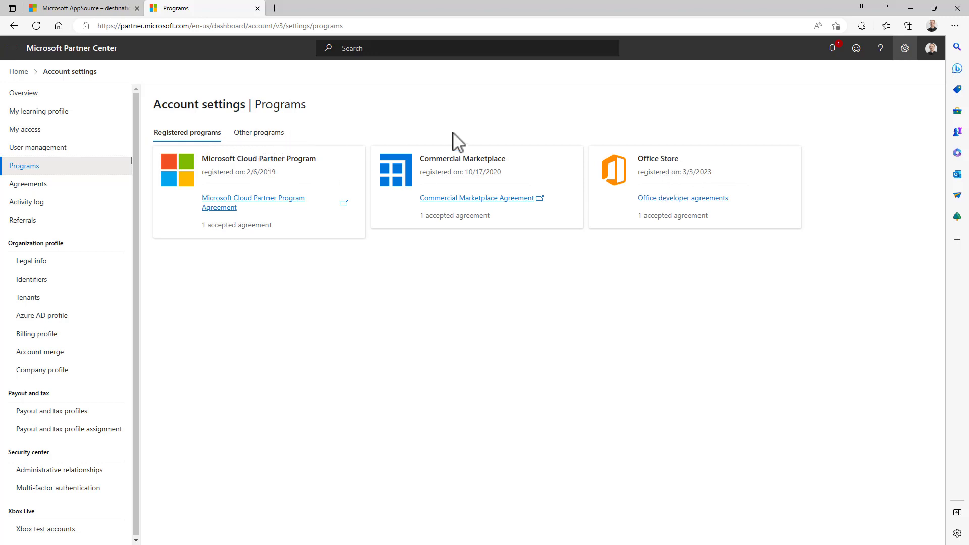
{"action": "mouse_move", "coordinate": [367, 227]}
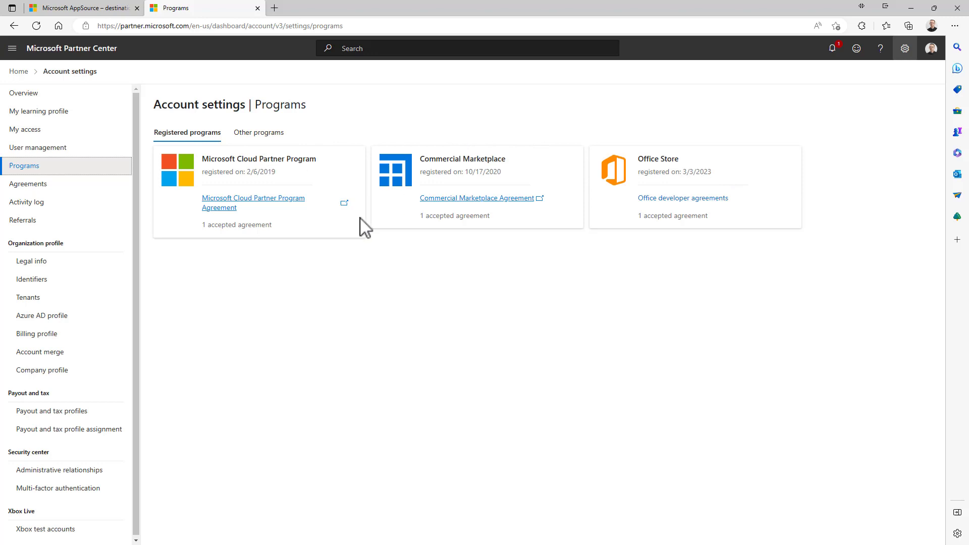
{"action": "mouse_move", "coordinate": [52, 411]}
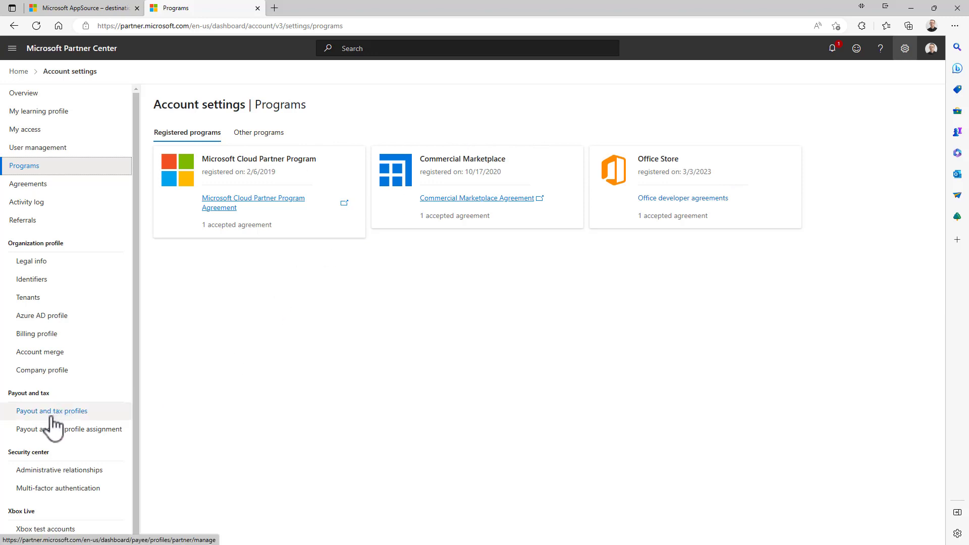
{"action": "mouse_move", "coordinate": [340, 389]}
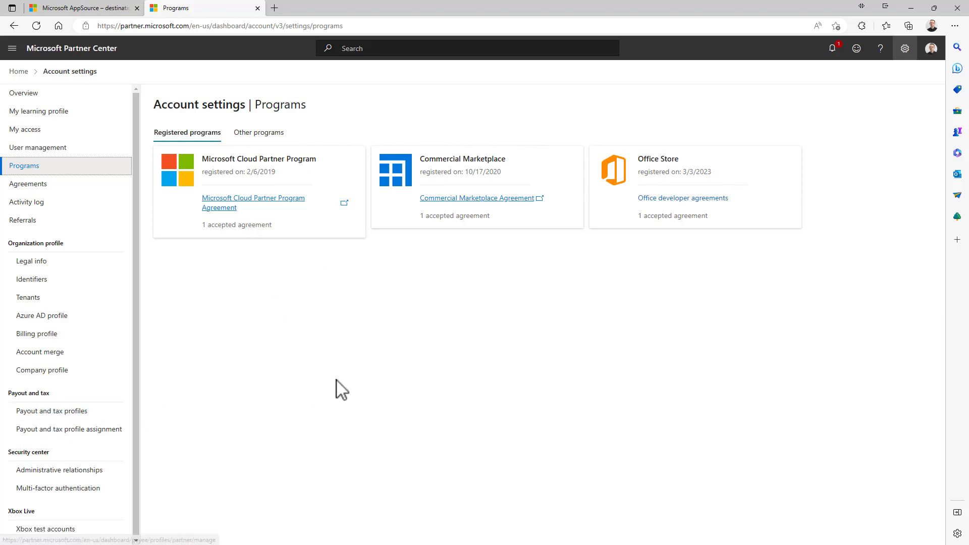
{"action": "mouse_move", "coordinate": [368, 321]}
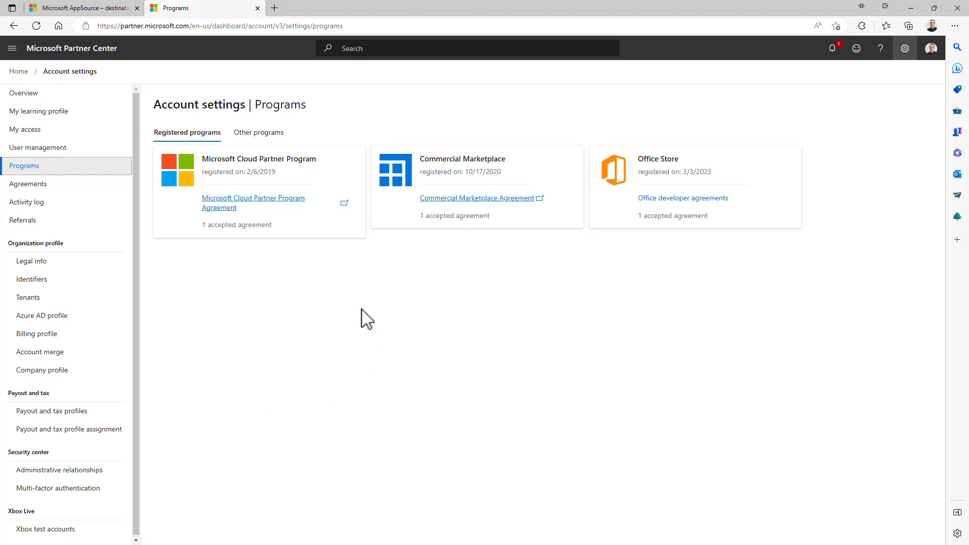
{"action": "mouse_move", "coordinate": [415, 315]}
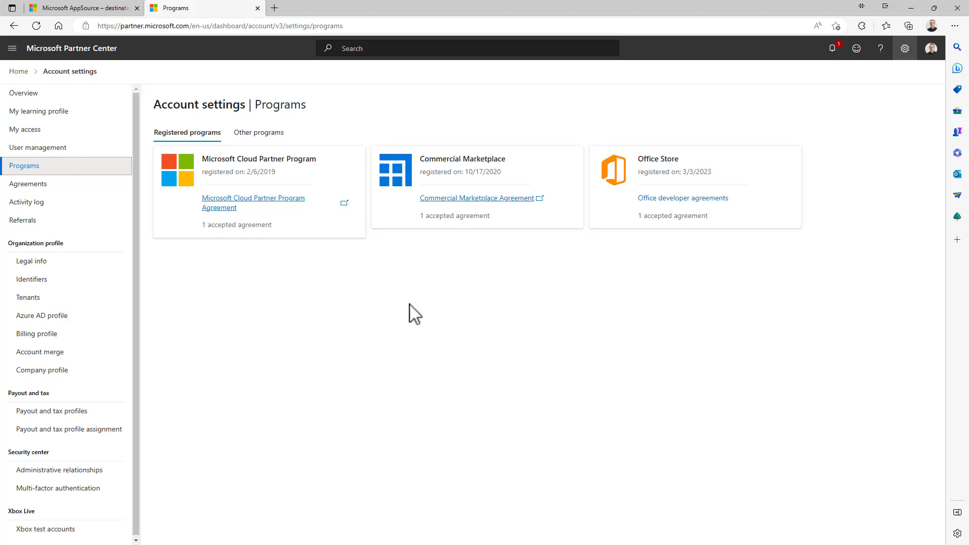
{"action": "mouse_move", "coordinate": [438, 368]}
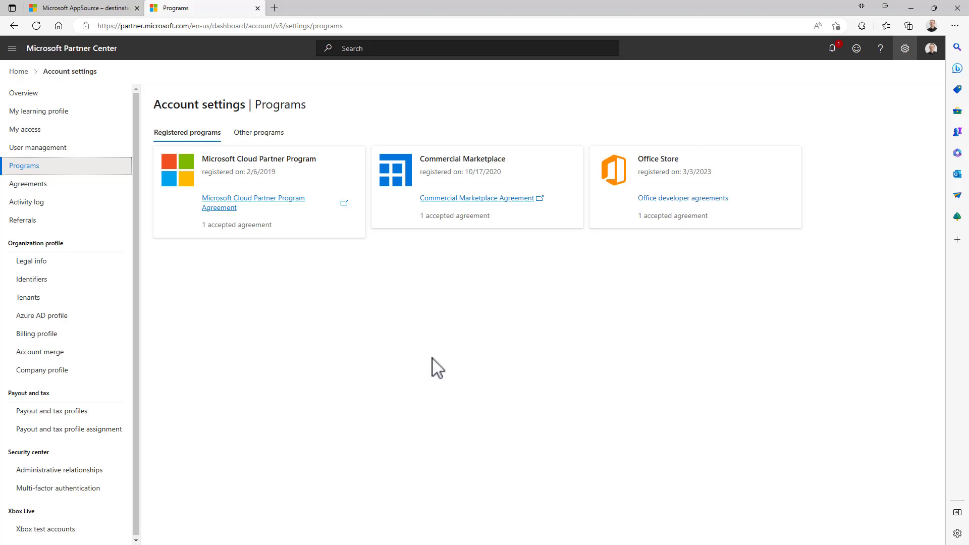
- From Home, go to Marketplace offers, Office store offers, and list the new-offer types
{"action": "left_click", "coordinate": [18, 71]}
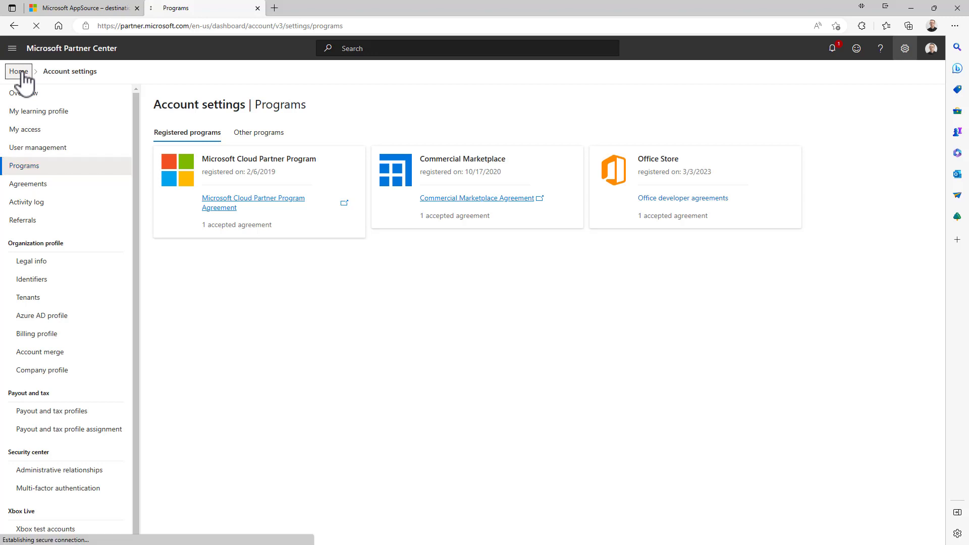
{"action": "left_click", "coordinate": [18, 71]}
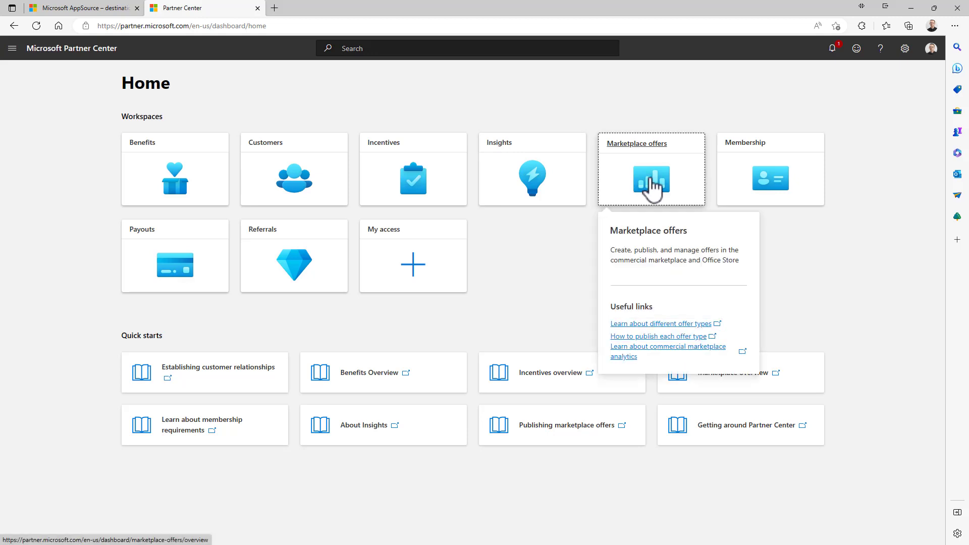
{"action": "left_click", "coordinate": [650, 180]}
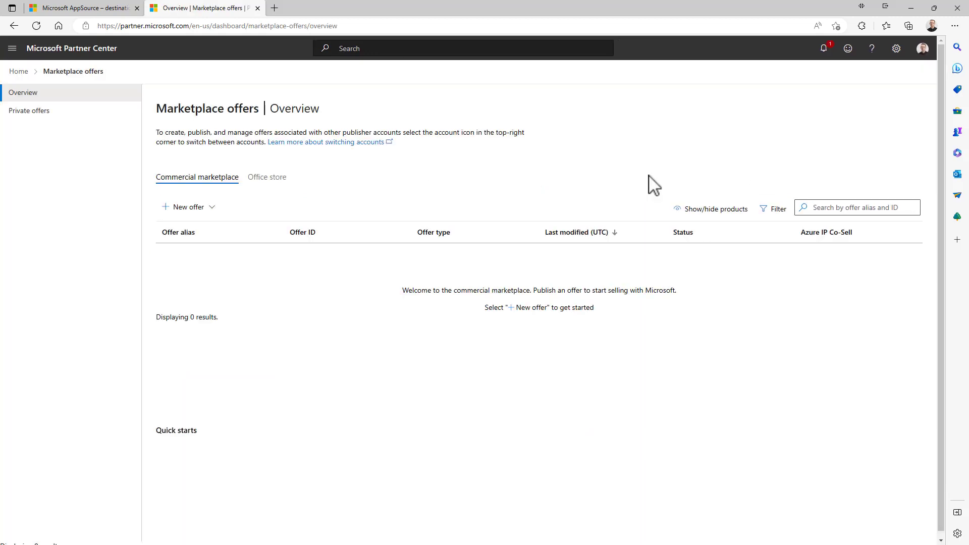
{"action": "mouse_move", "coordinate": [371, 201]}
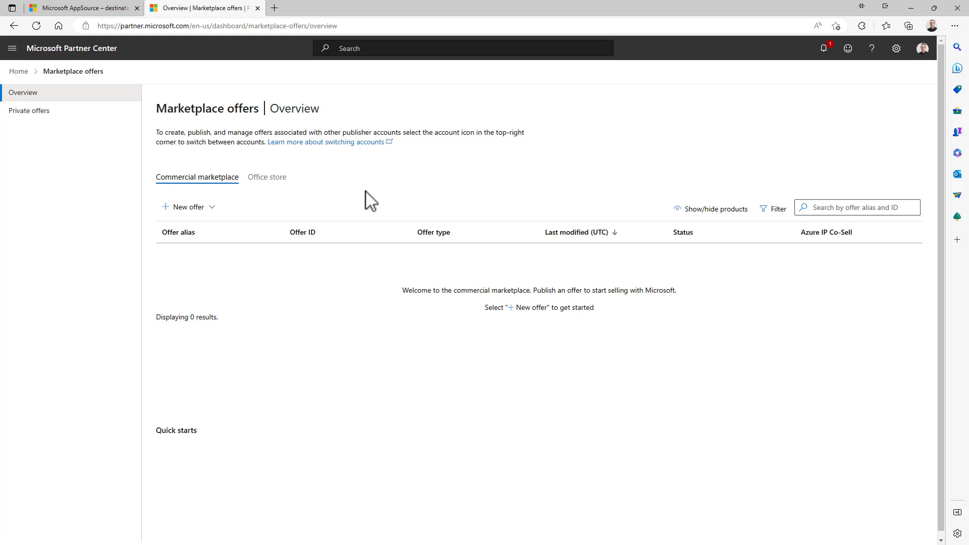
{"action": "left_click", "coordinate": [267, 177]}
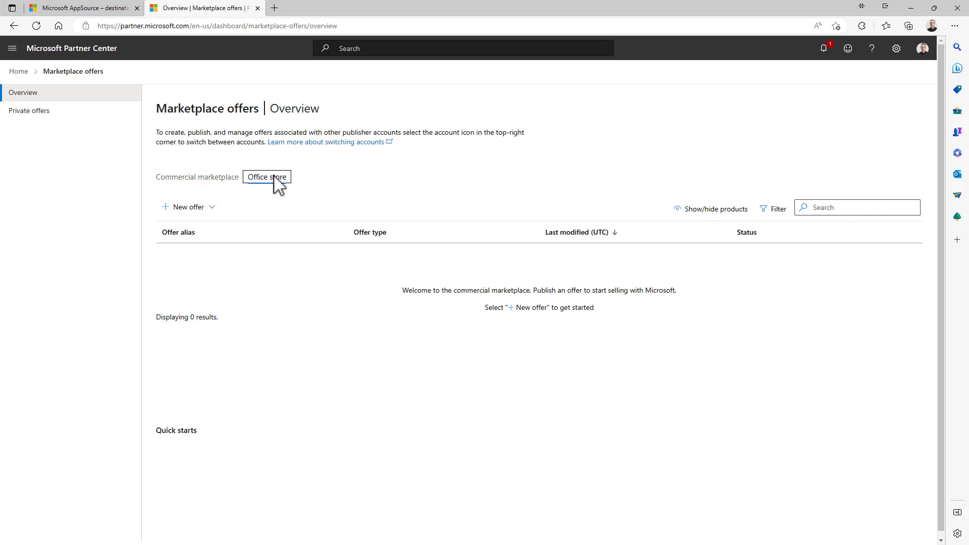
{"action": "mouse_move", "coordinate": [188, 207]}
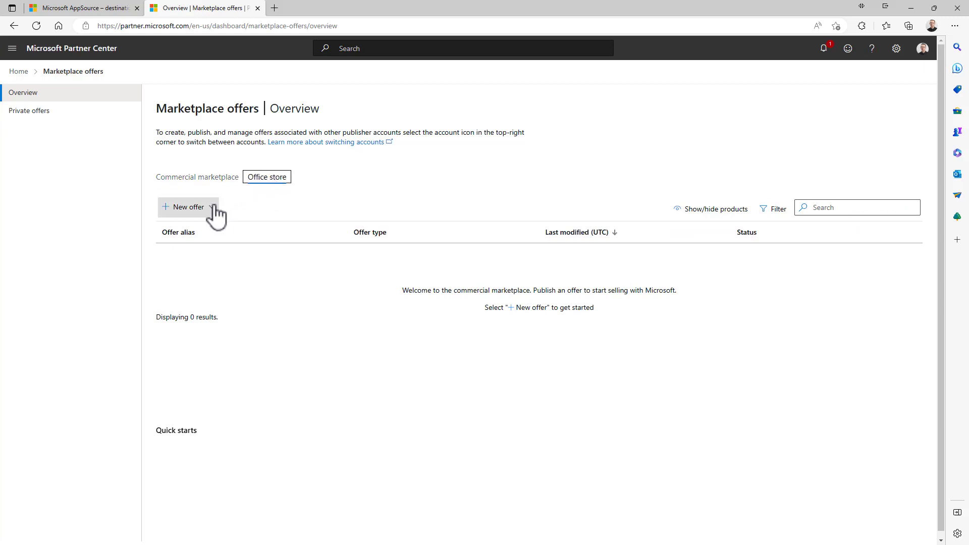
{"action": "left_click", "coordinate": [188, 207]}
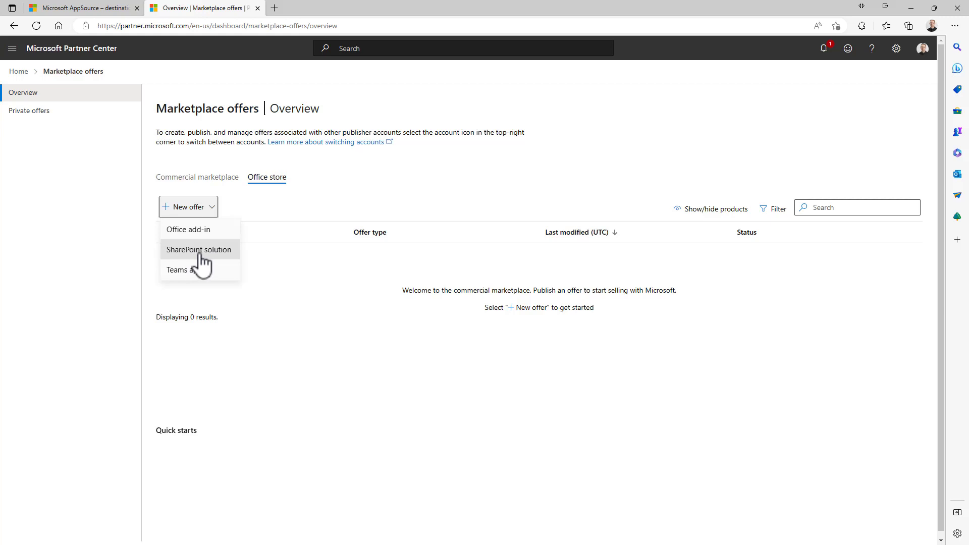
- Create a new SharePoint solution offer with the available name 'Orders App'
{"action": "left_click", "coordinate": [199, 250]}
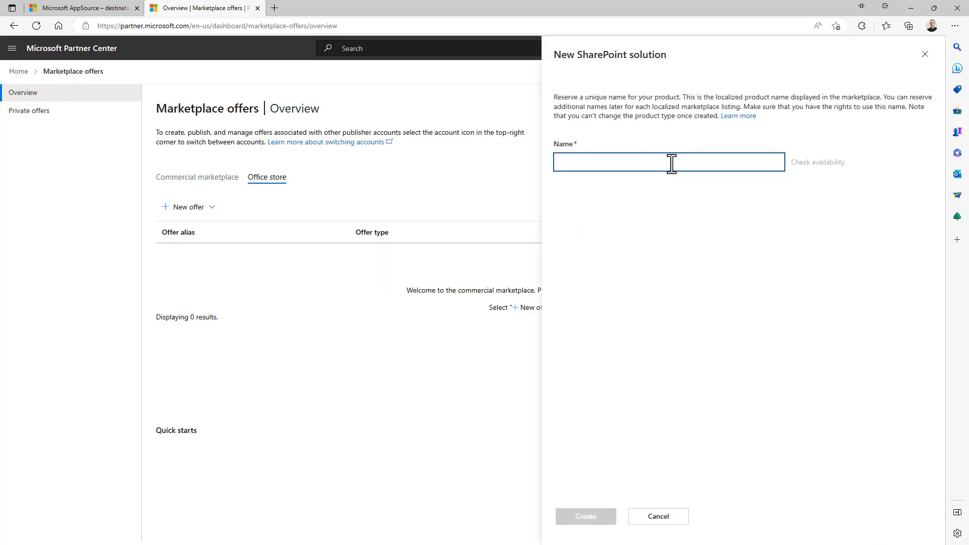
{"action": "type", "text": "Orders"}
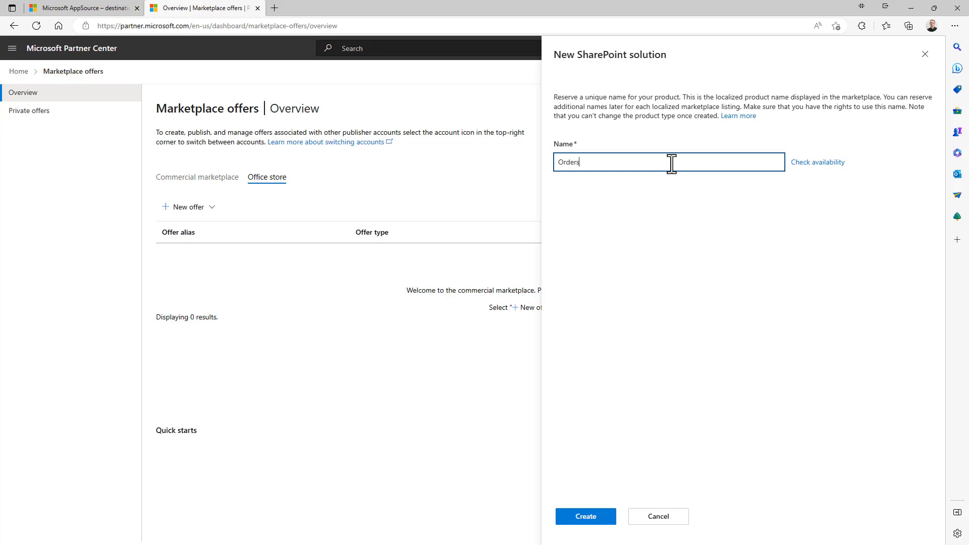
{"action": "type", "text": "App"}
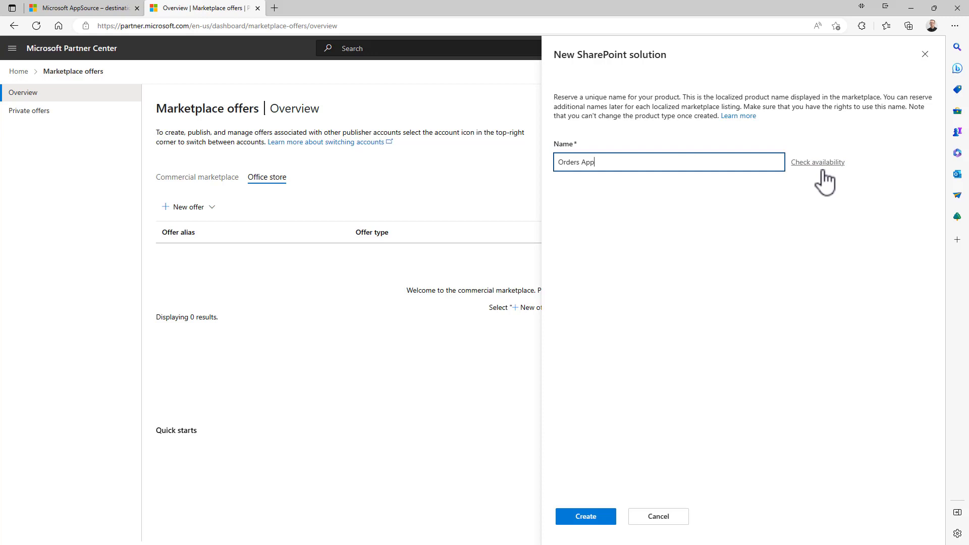
{"action": "left_click", "coordinate": [817, 162]}
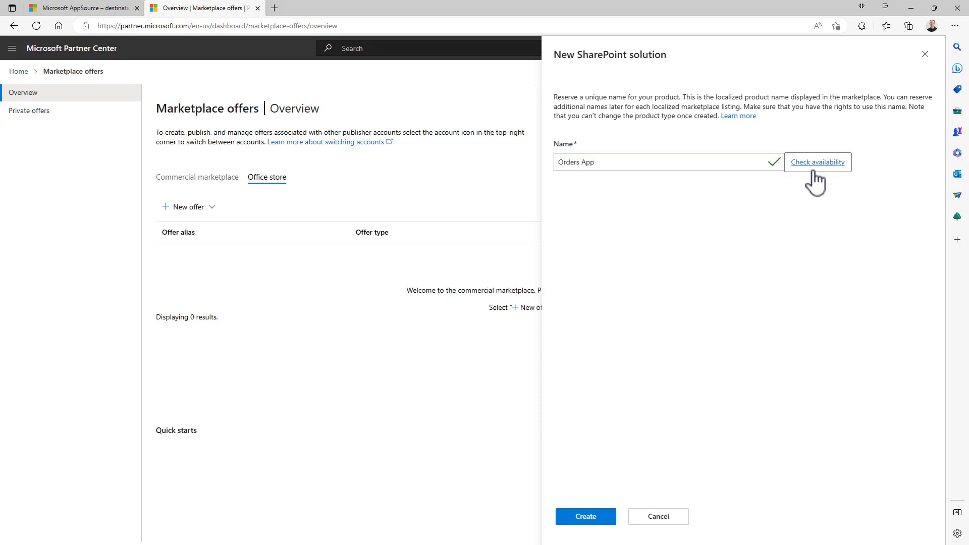
{"action": "mouse_move", "coordinate": [585, 516]}
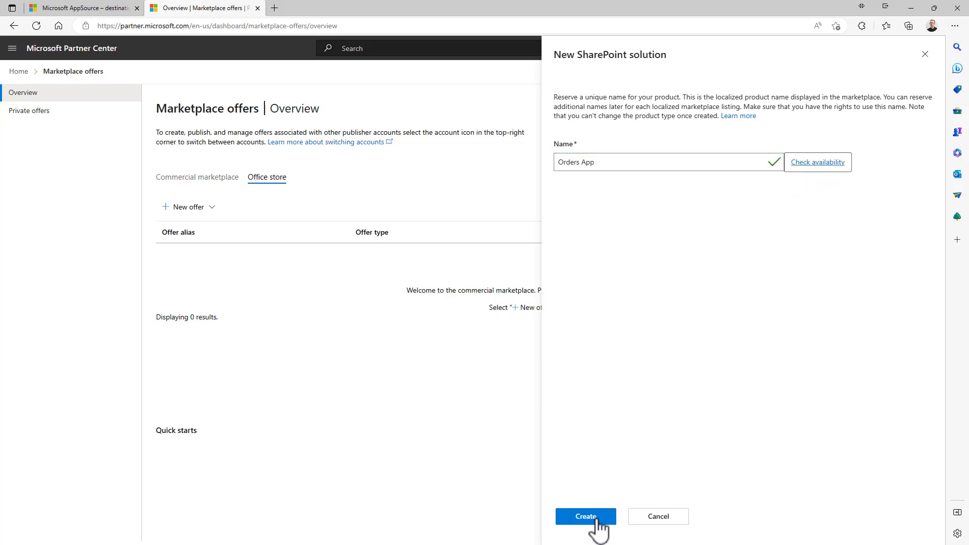
{"action": "left_click", "coordinate": [585, 516]}
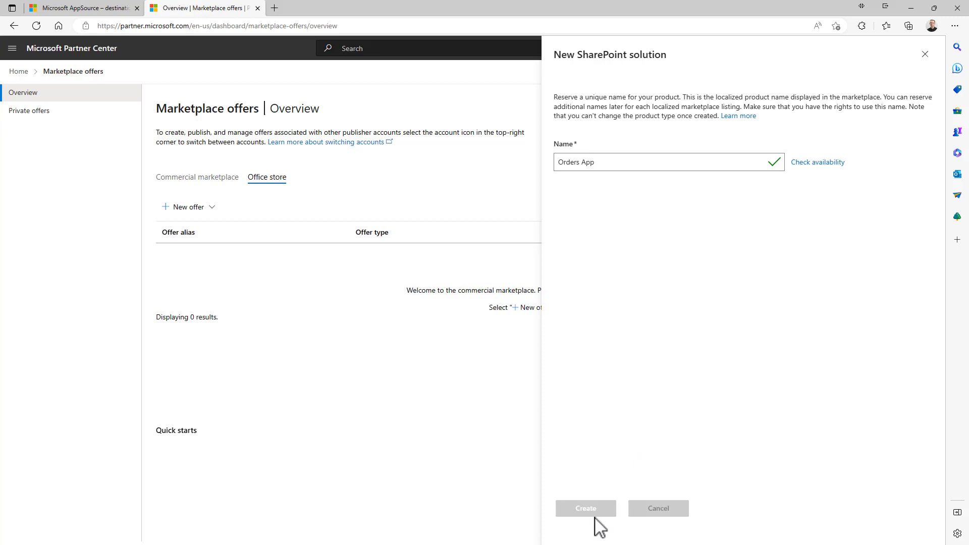
{"action": "left_click", "coordinate": [586, 508]}
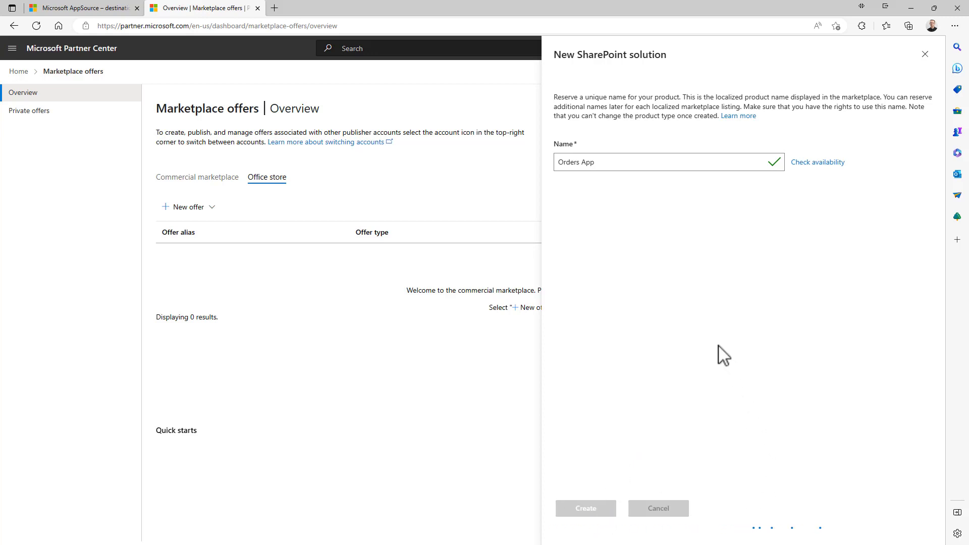
{"action": "left_click", "coordinate": [585, 508]}
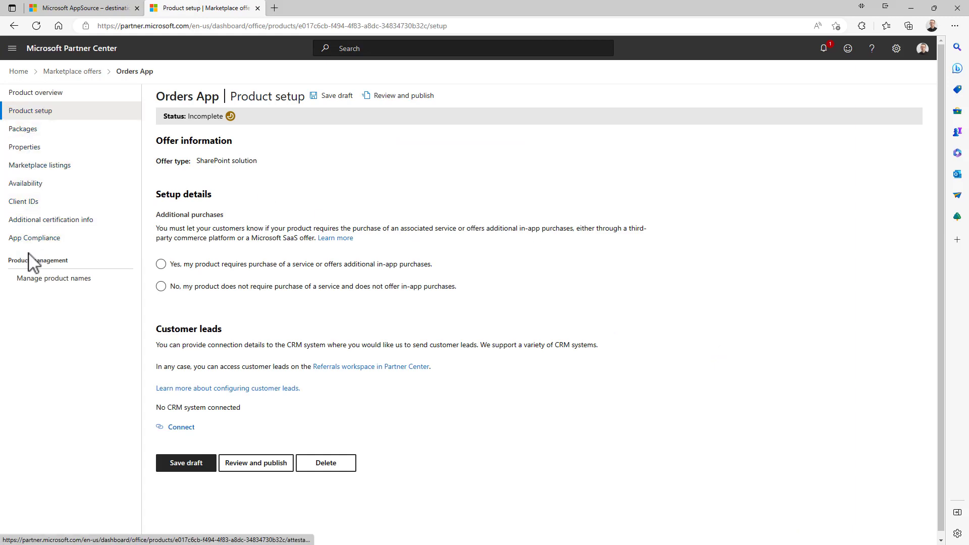
{"action": "mouse_move", "coordinate": [342, 194]}
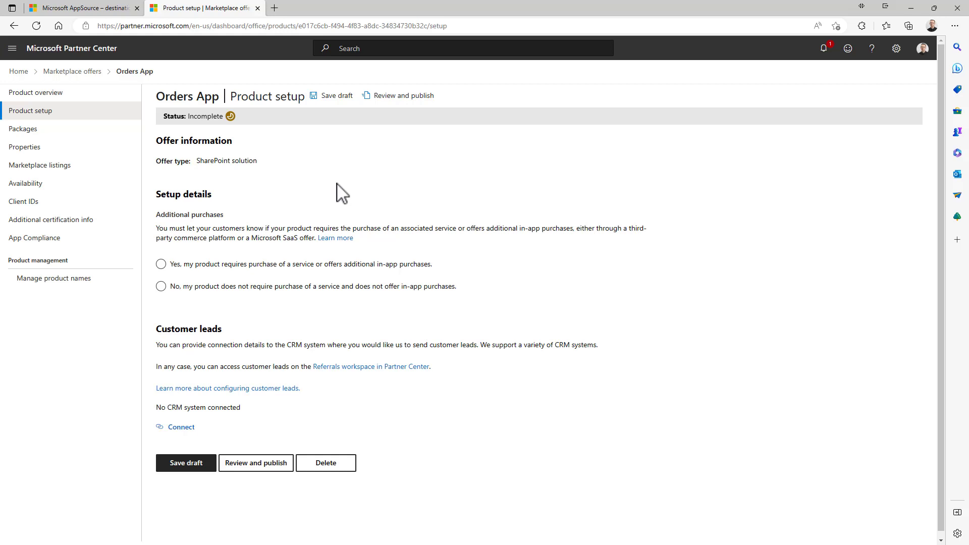
{"action": "mouse_move", "coordinate": [351, 222]}
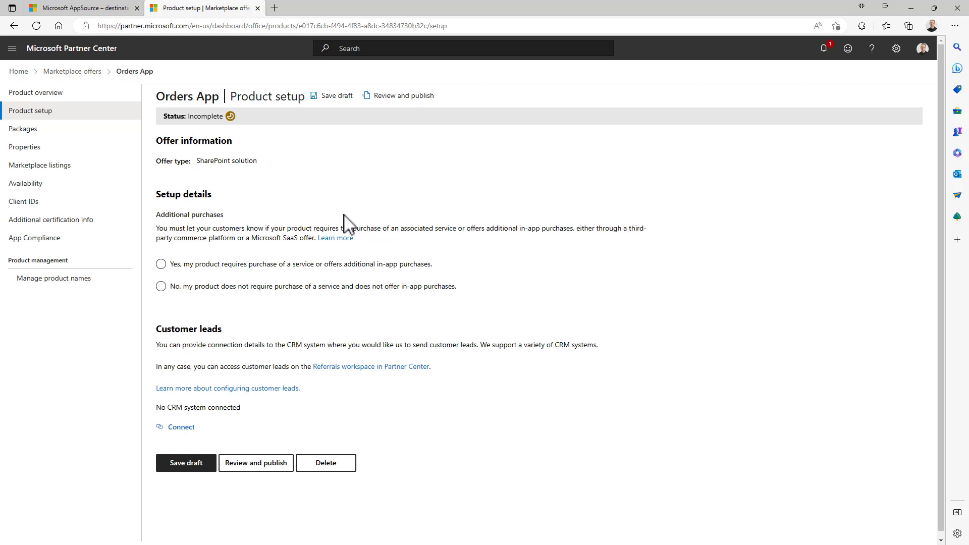
- Declare no additional purchases required, save the Product setup draft, and go to Packages
{"action": "left_click", "coordinate": [161, 286]}
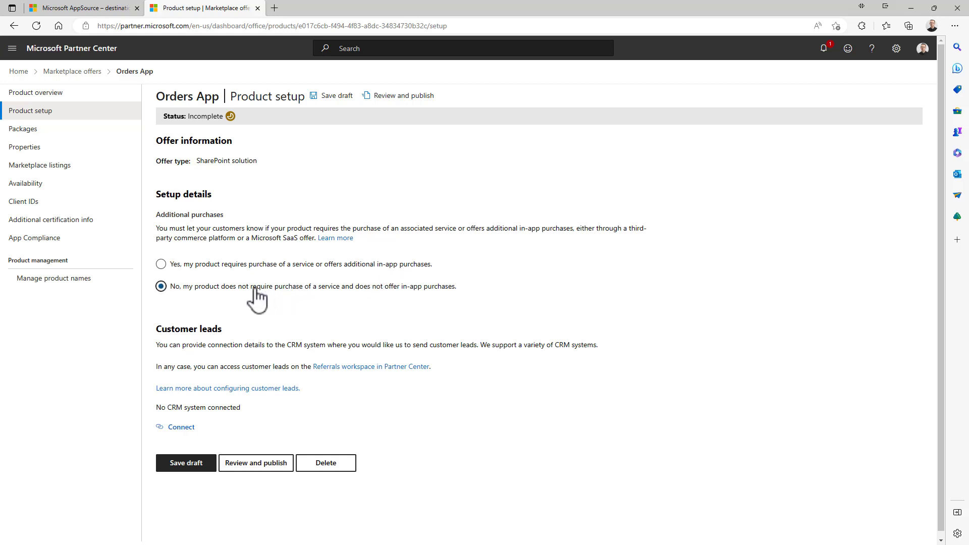
{"action": "mouse_move", "coordinate": [346, 401]}
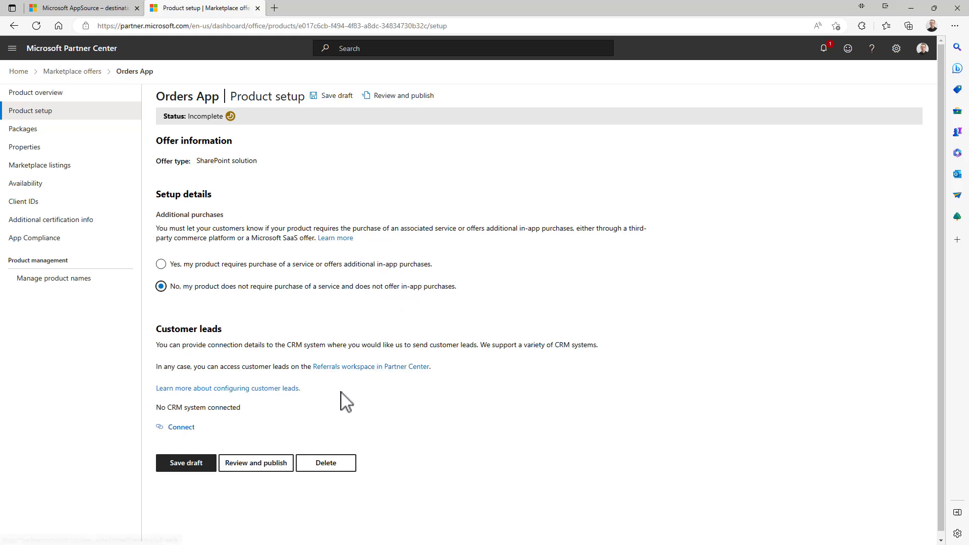
{"action": "mouse_move", "coordinate": [345, 408]}
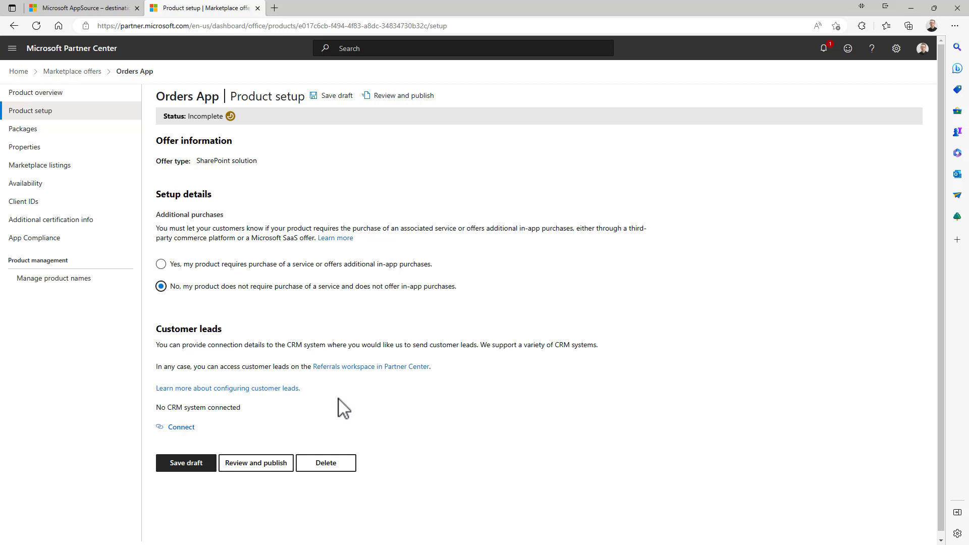
{"action": "left_click", "coordinate": [186, 463]}
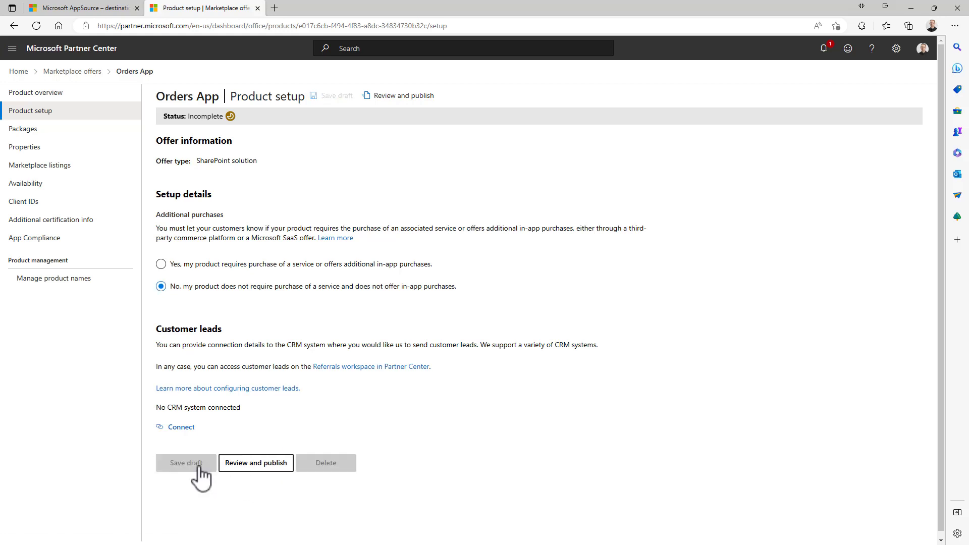
{"action": "left_click", "coordinate": [186, 463]}
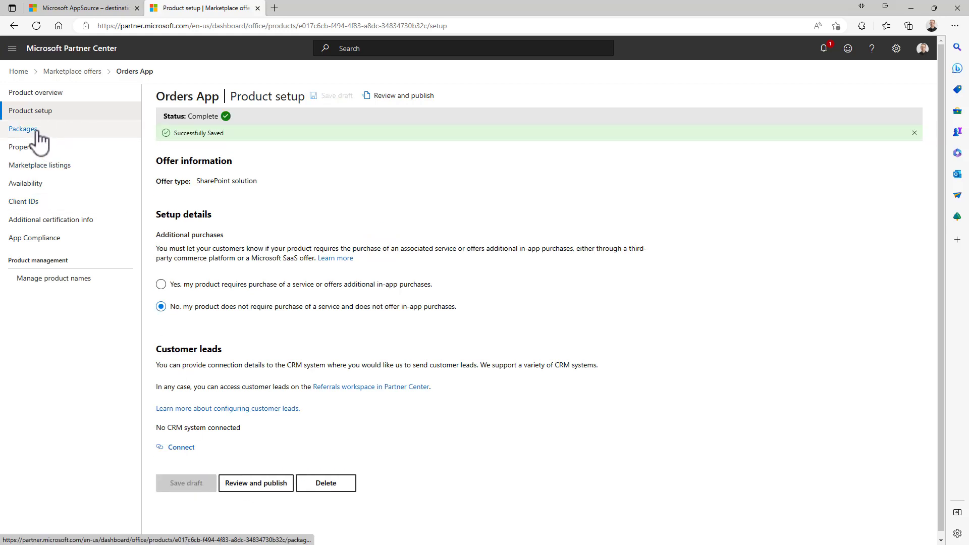
{"action": "left_click", "coordinate": [23, 128]}
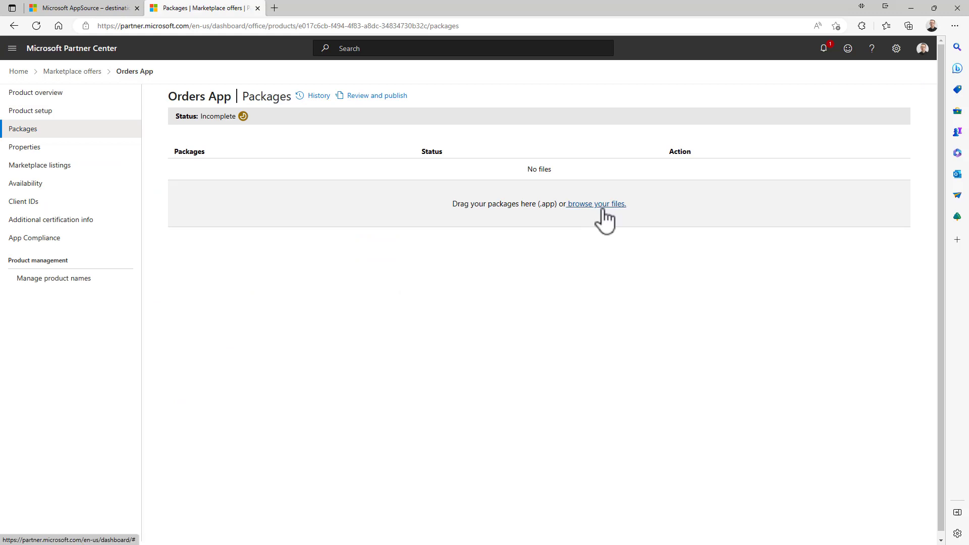
{"action": "mouse_move", "coordinate": [608, 221]}
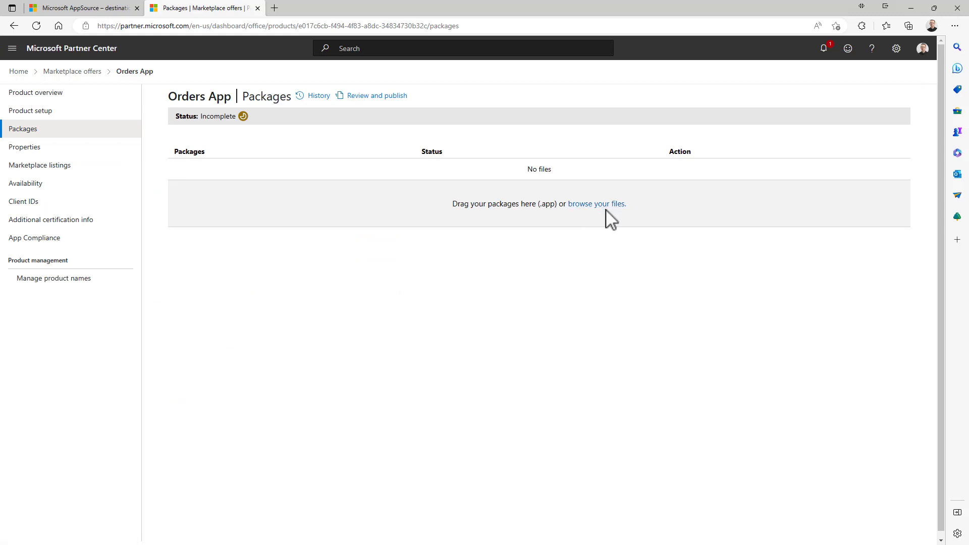
{"action": "mouse_move", "coordinate": [431, 231]}
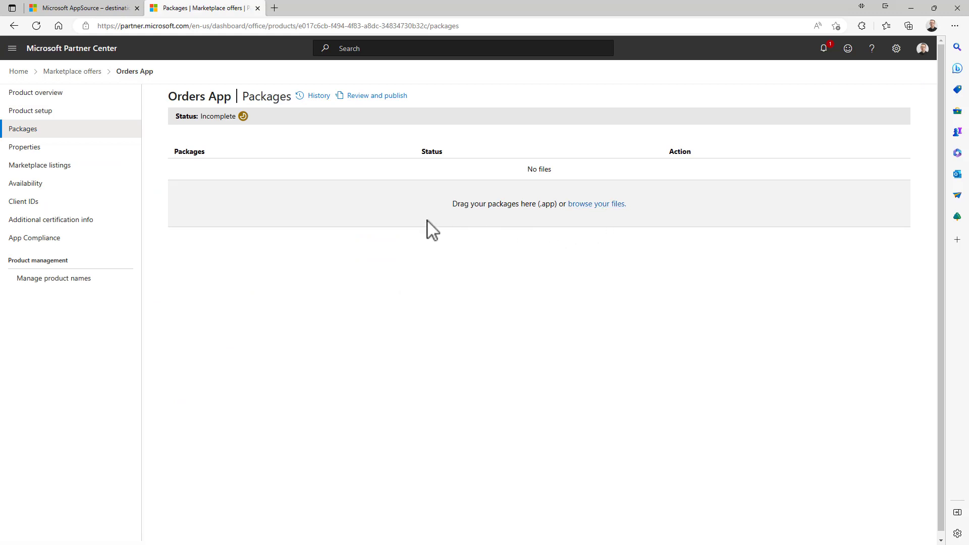
{"action": "mouse_move", "coordinate": [525, 303]}
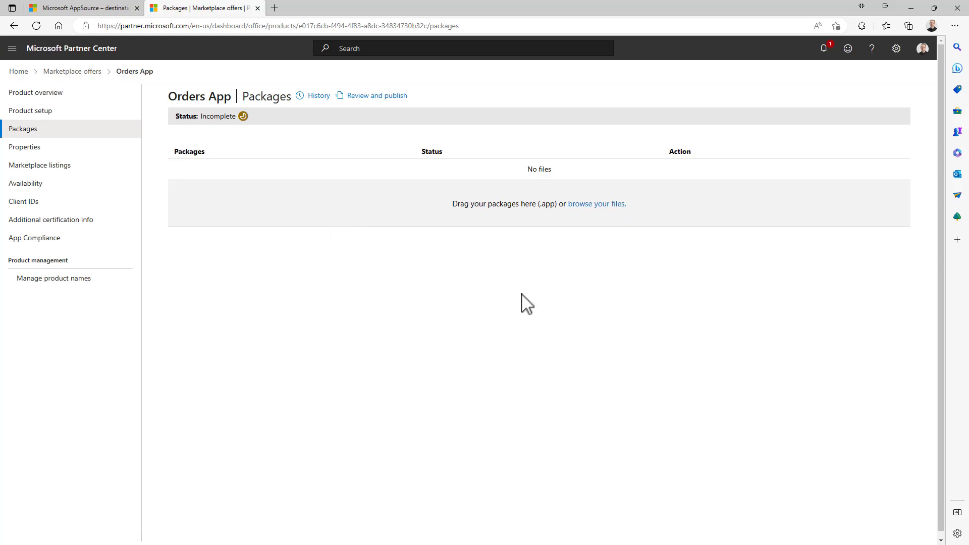
{"action": "mouse_move", "coordinate": [25, 147]}
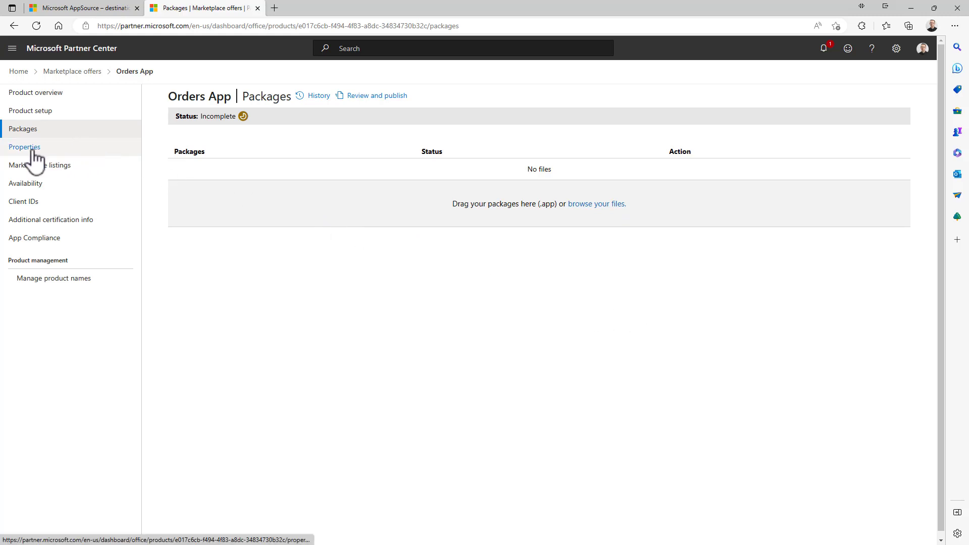
- Leave the empty Packages page for the Orders App Properties page
{"action": "left_click", "coordinate": [24, 147]}
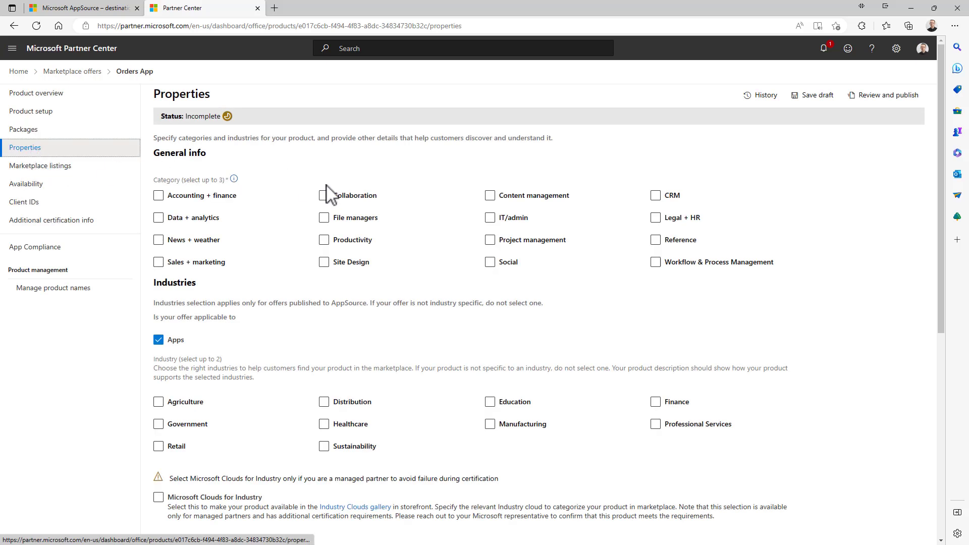
{"action": "mouse_move", "coordinate": [355, 172]}
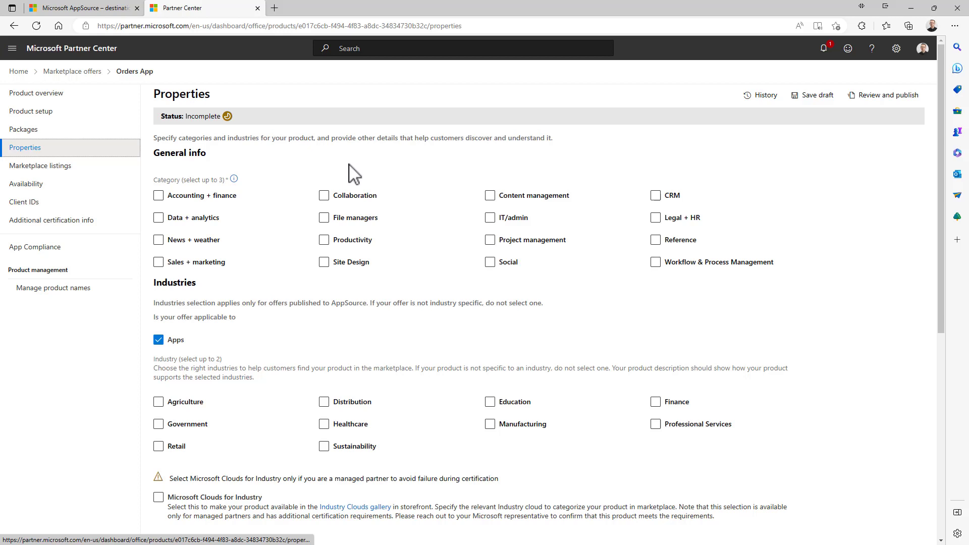
{"action": "mouse_move", "coordinate": [367, 220]}
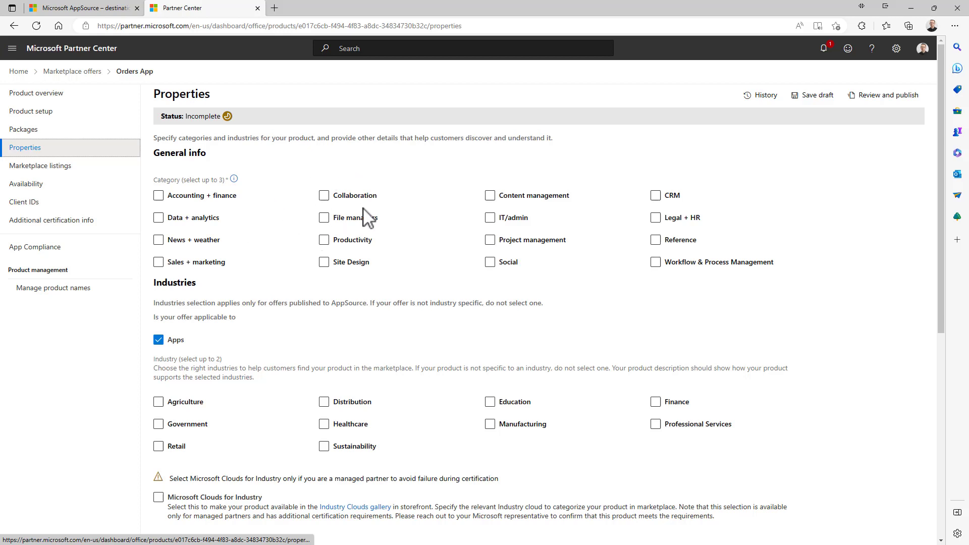
{"action": "mouse_move", "coordinate": [489, 240]}
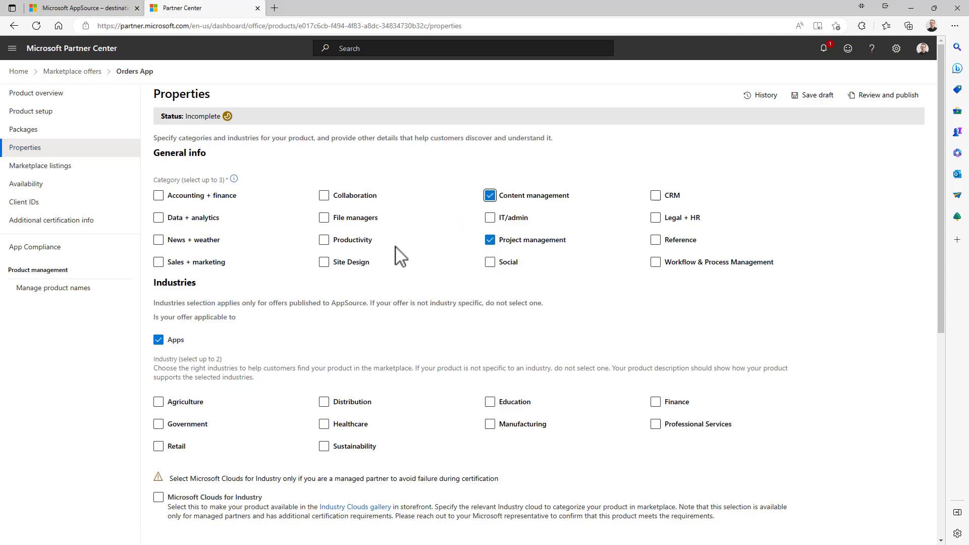
- Tag Healthcare and Manufacturing as industries, save the properties, and go to Marketplace listings
{"action": "scroll", "scroll_direction": "down", "scroll_amount": 3}
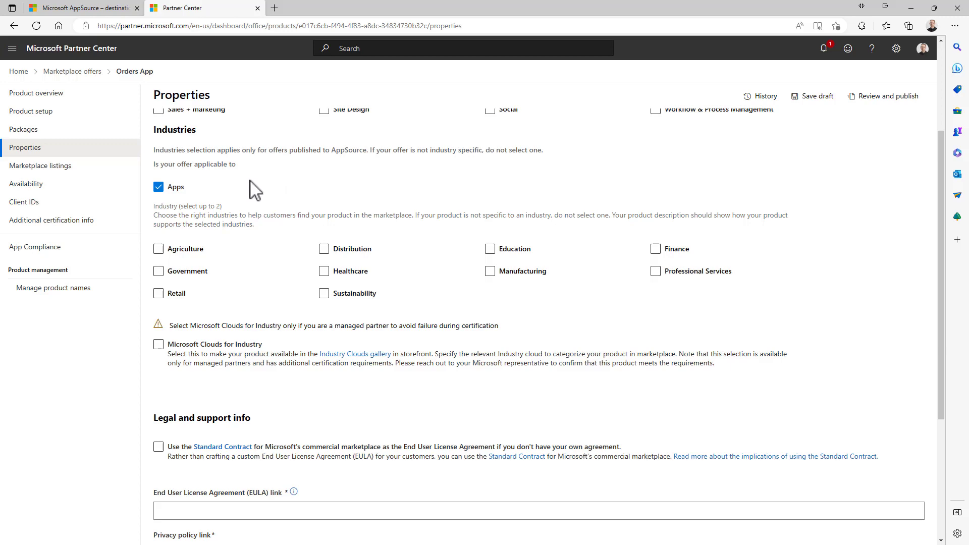
{"action": "left_click", "coordinate": [323, 271]}
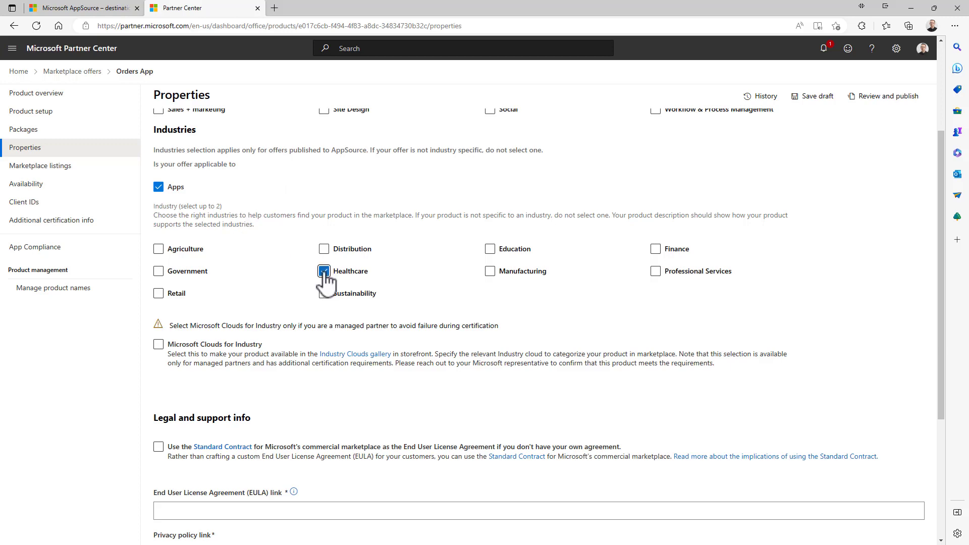
{"action": "left_click", "coordinate": [489, 271]}
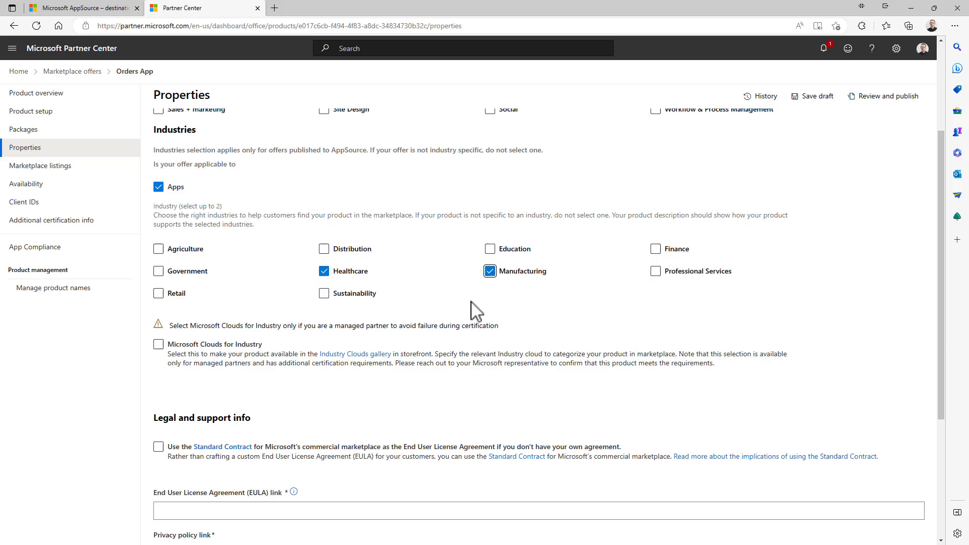
{"action": "left_click", "coordinate": [158, 294]}
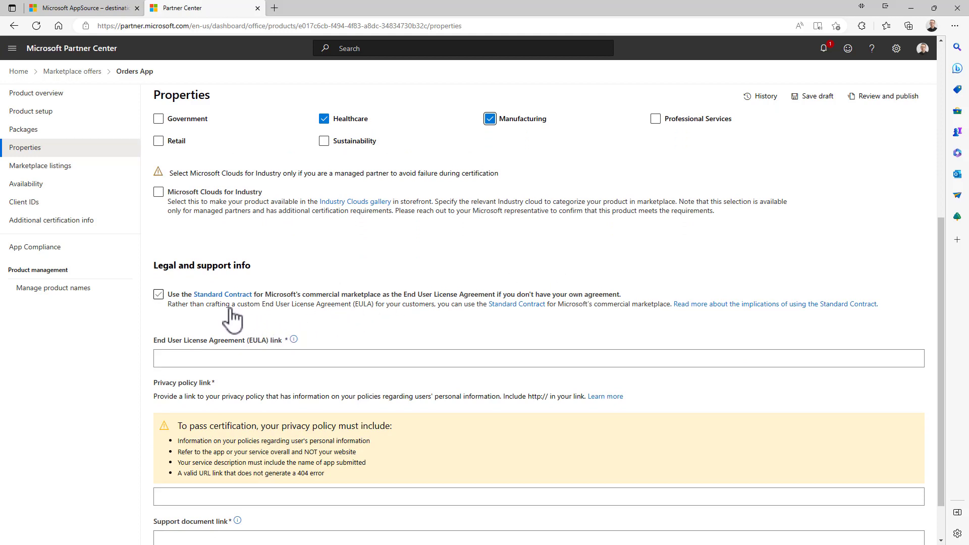
{"action": "left_click", "coordinate": [158, 294]}
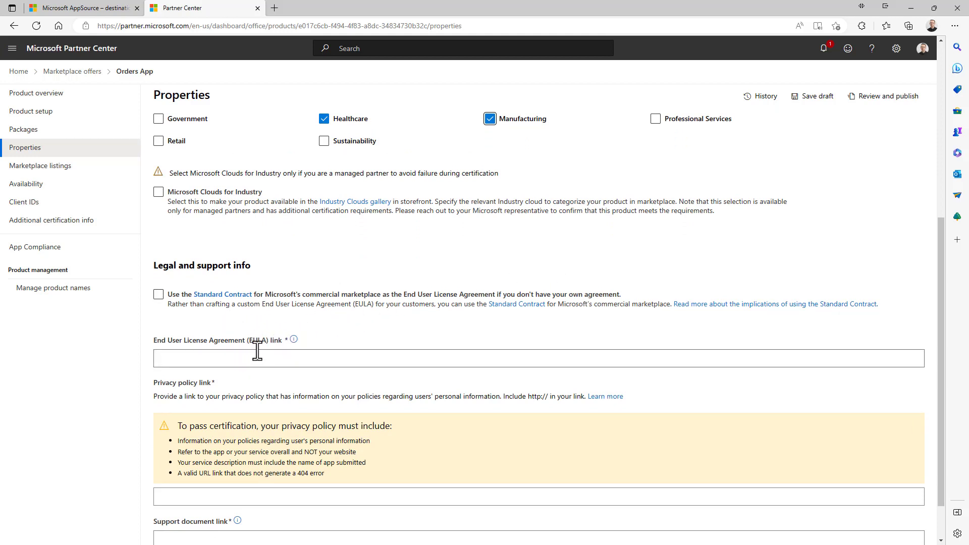
{"action": "scroll", "scroll_direction": "down", "scroll_amount": 3}
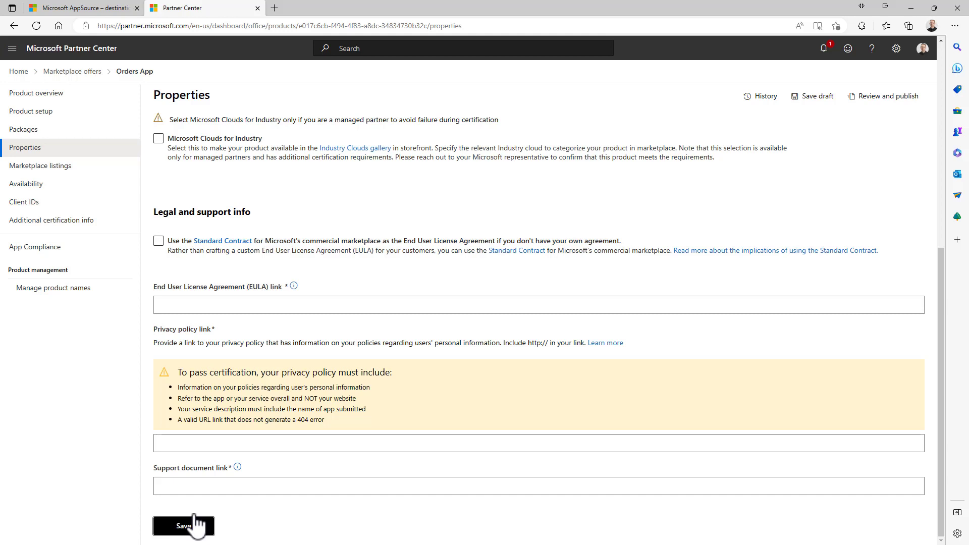
{"action": "left_click", "coordinate": [183, 526]}
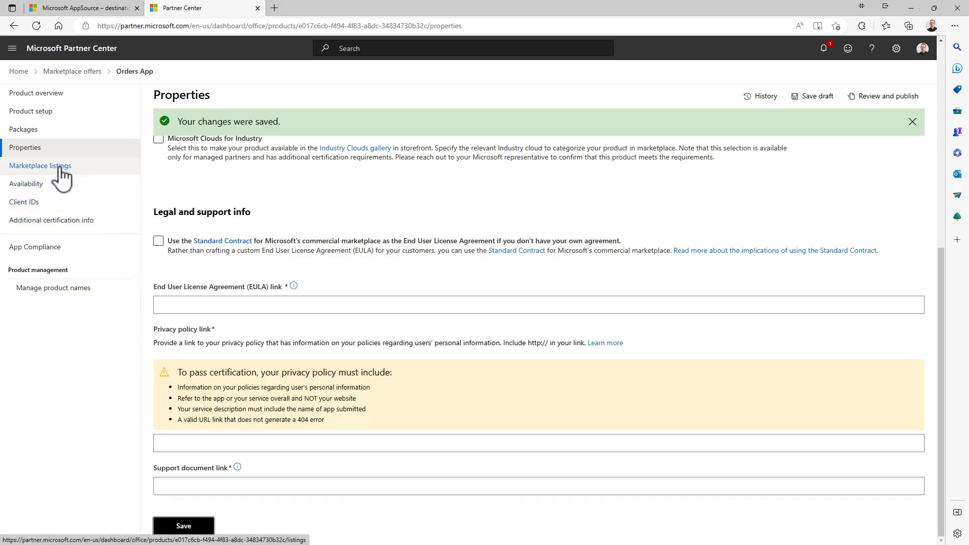
{"action": "left_click", "coordinate": [41, 165]}
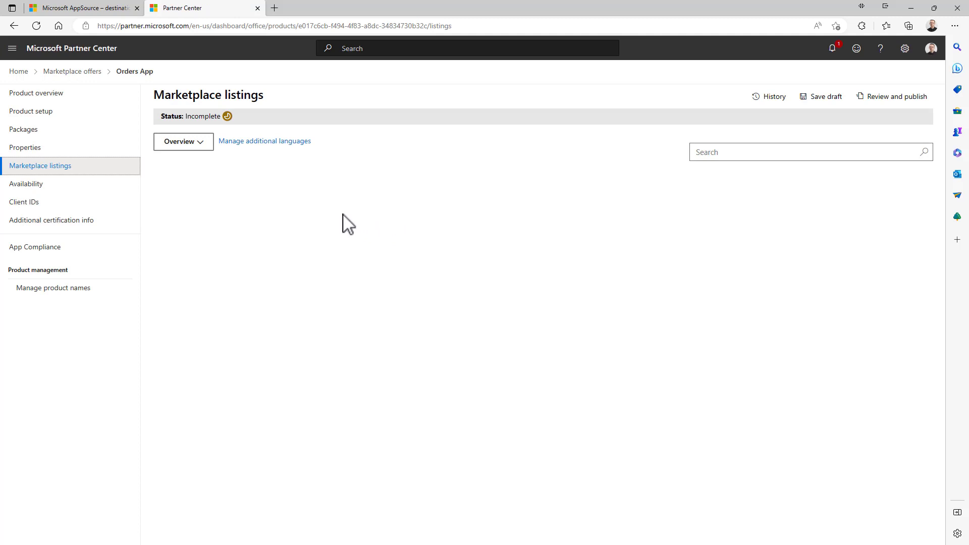
- Add Dutch, Finnish and Italian listing languages and enter the Italian listing
{"action": "left_click", "coordinate": [183, 142]}
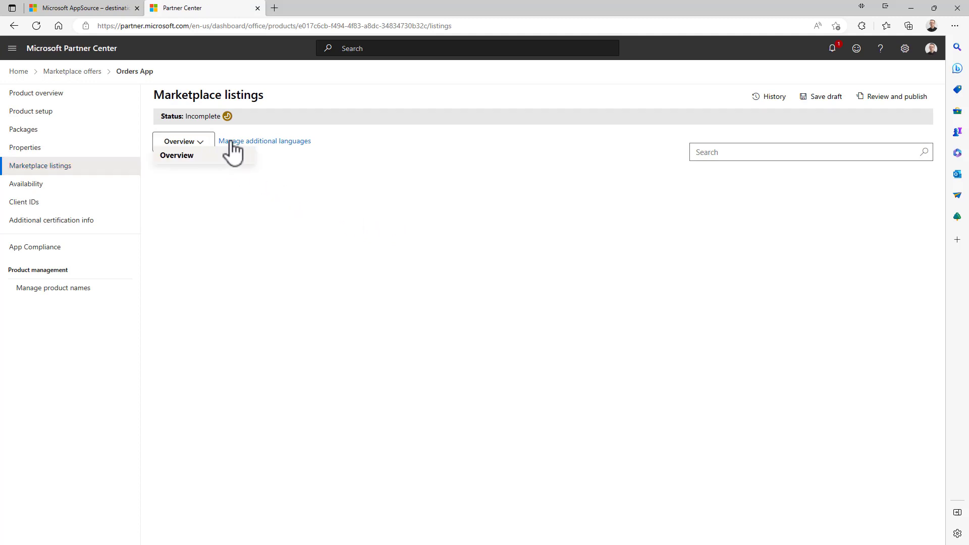
{"action": "left_click", "coordinate": [265, 142]}
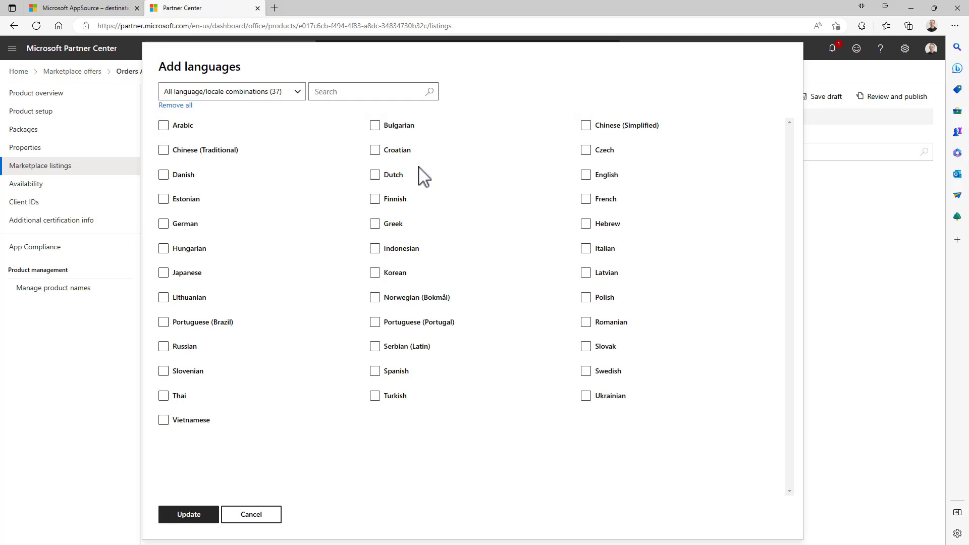
{"action": "mouse_move", "coordinate": [525, 227]}
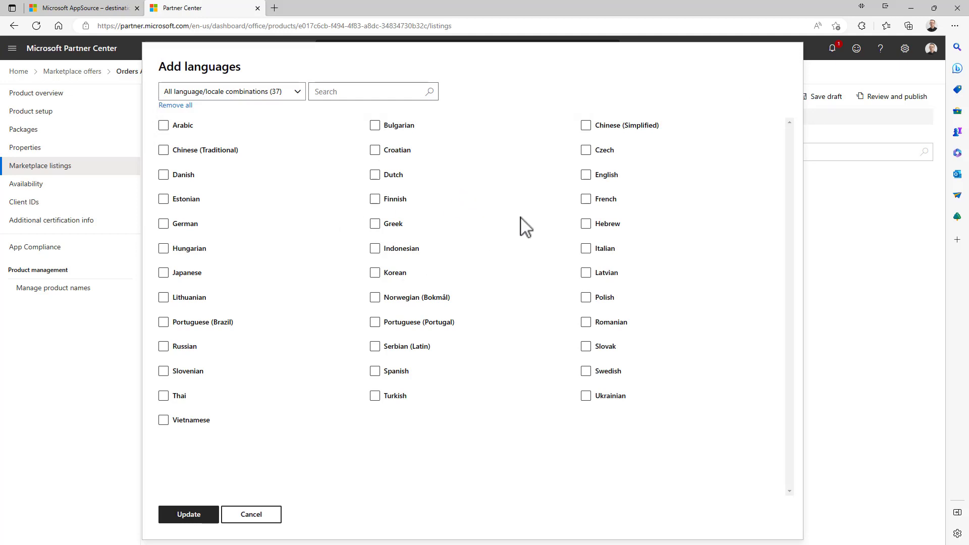
{"action": "left_click", "coordinate": [586, 248]}
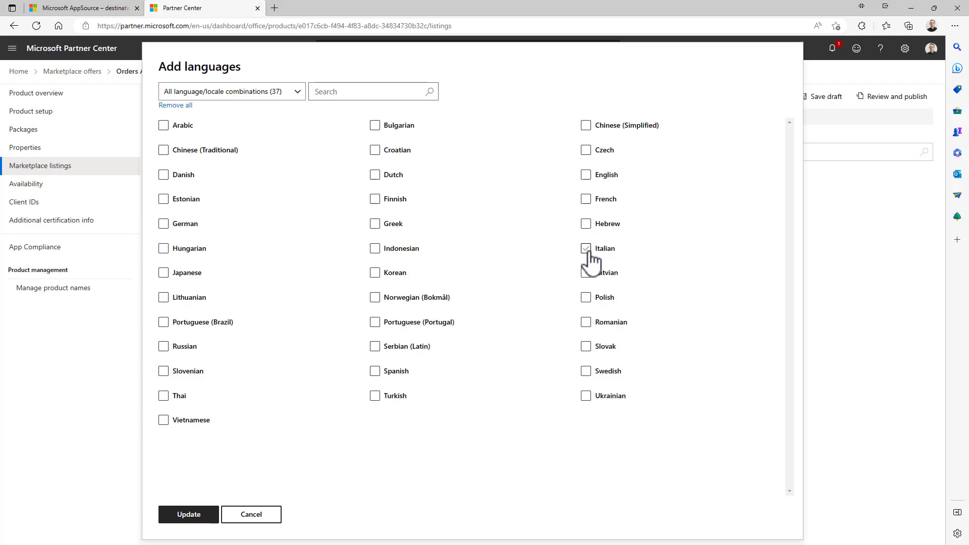
{"action": "left_click", "coordinate": [586, 248]}
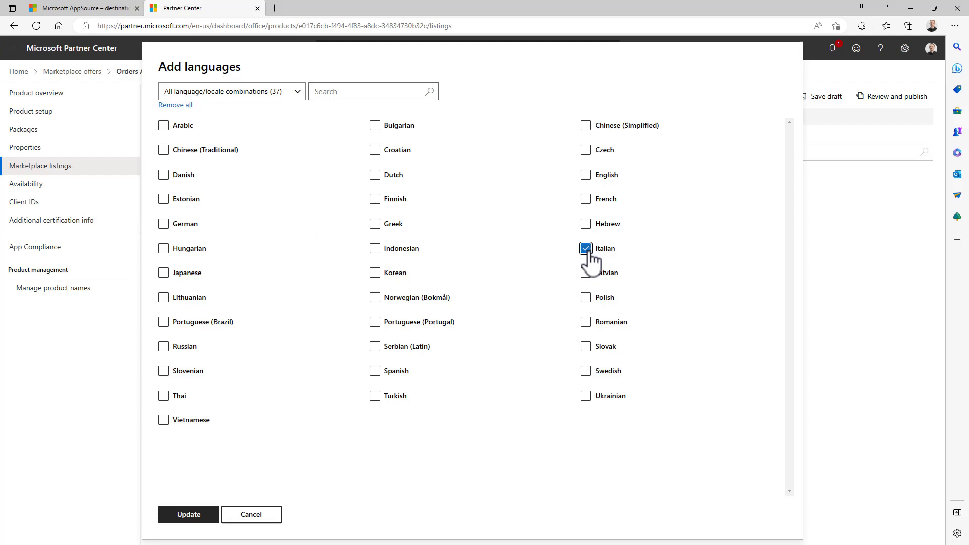
{"action": "mouse_move", "coordinate": [375, 175]}
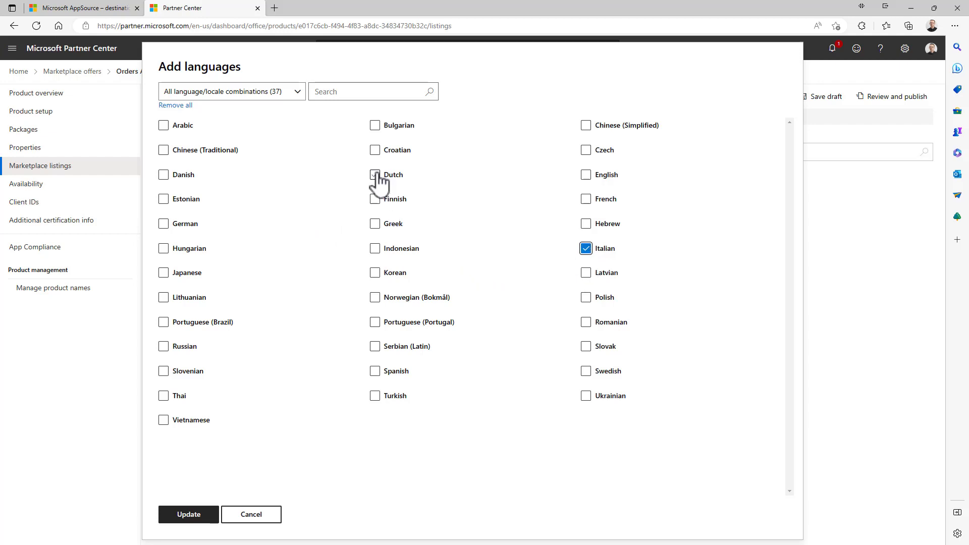
{"action": "left_click", "coordinate": [188, 514]}
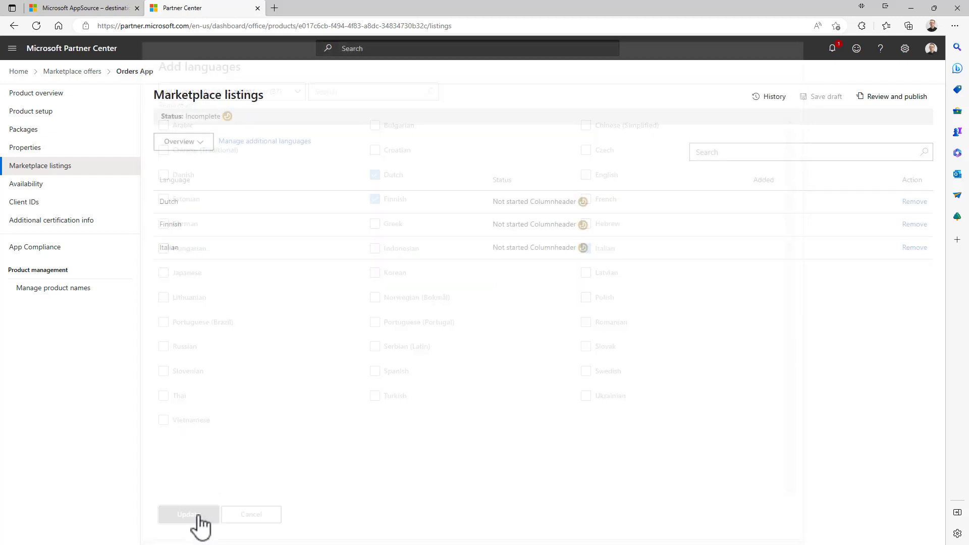
{"action": "left_click", "coordinate": [188, 514]}
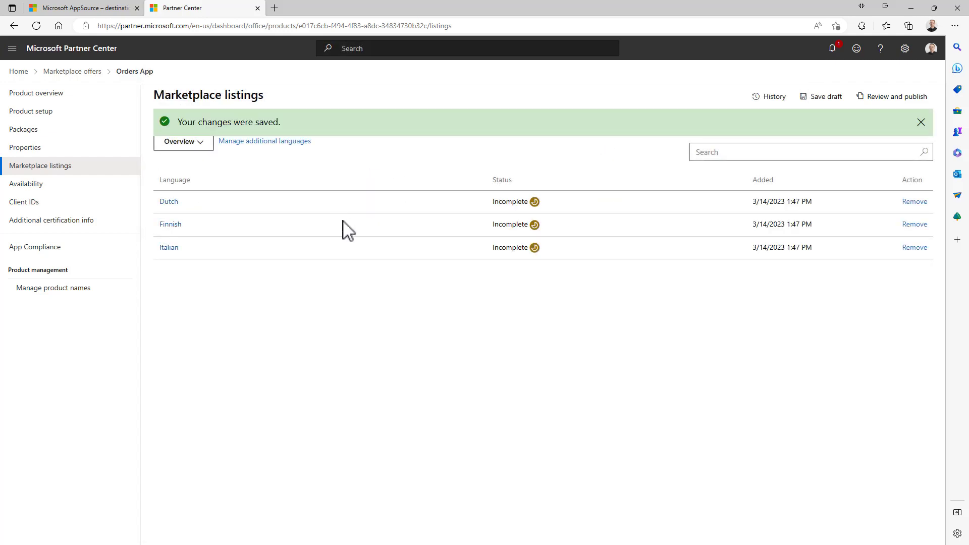
{"action": "mouse_move", "coordinate": [177, 206]}
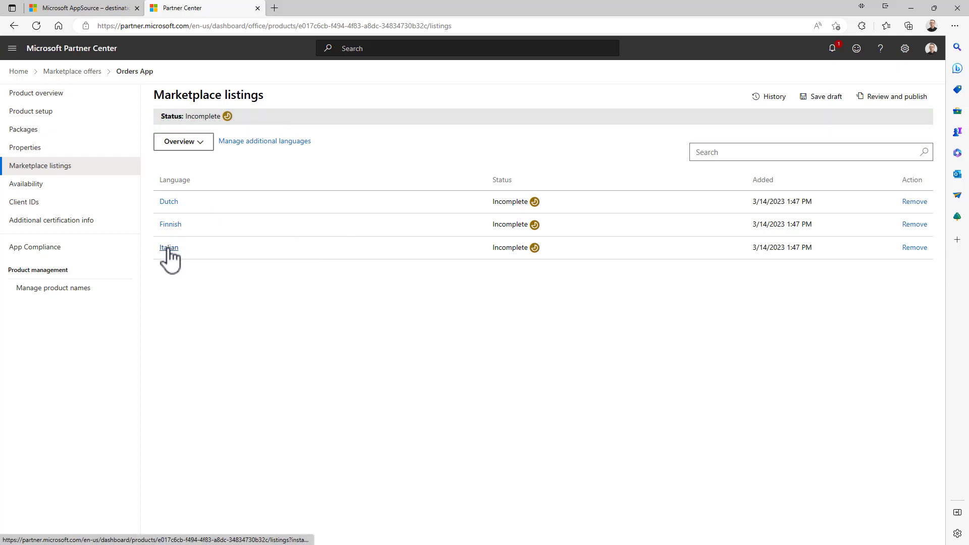
{"action": "left_click", "coordinate": [169, 247]}
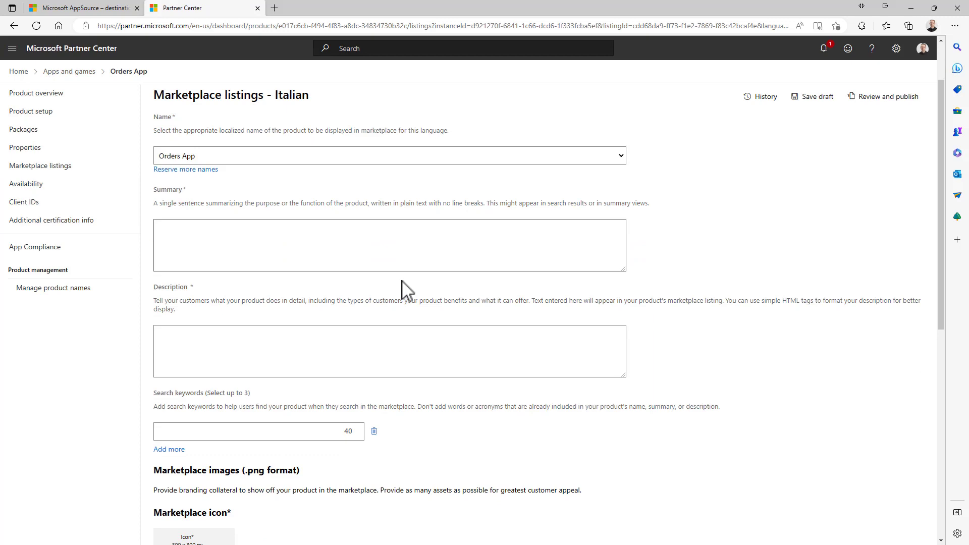
- Go to the Orders App Availability settings showing 242 markets
{"action": "scroll", "scroll_direction": "down", "scroll_amount": 3}
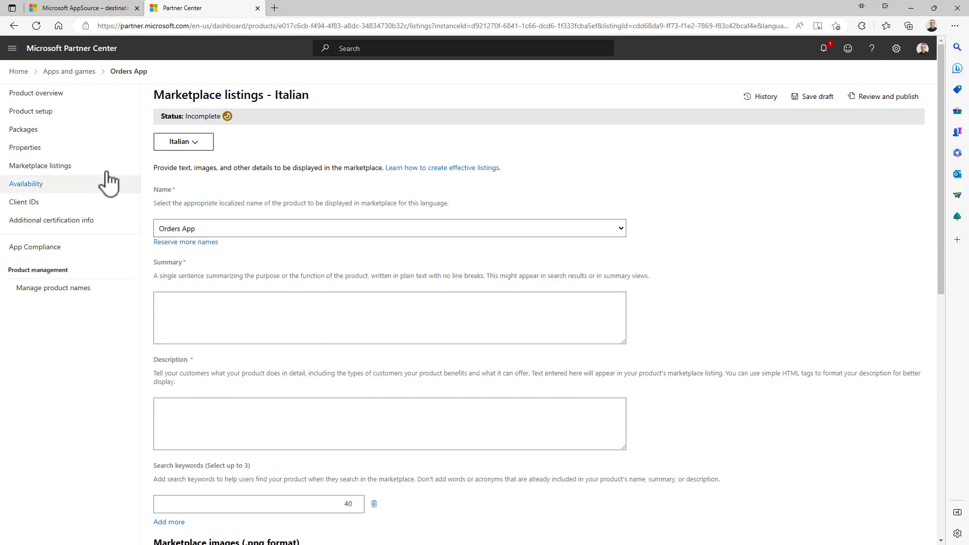
{"action": "left_click", "coordinate": [26, 183]}
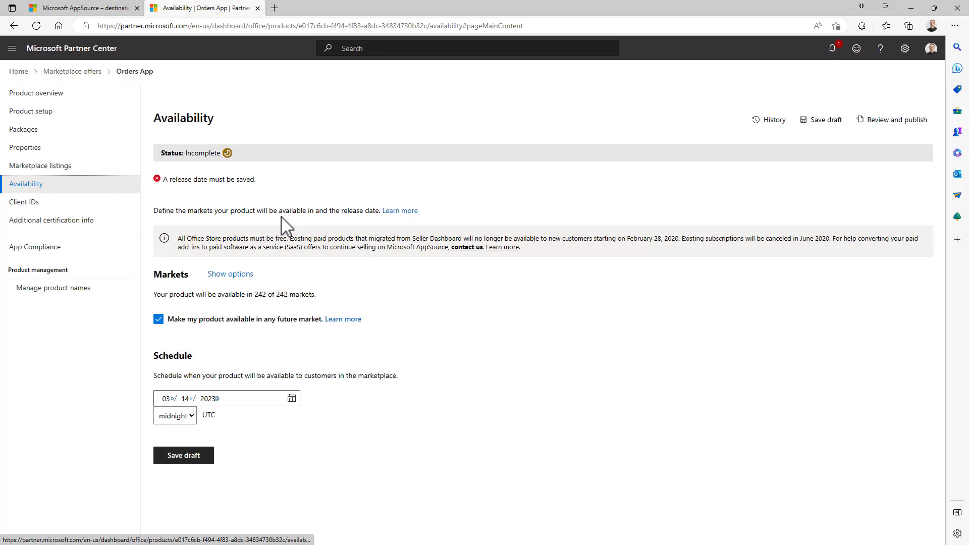
{"action": "mouse_move", "coordinate": [331, 241]}
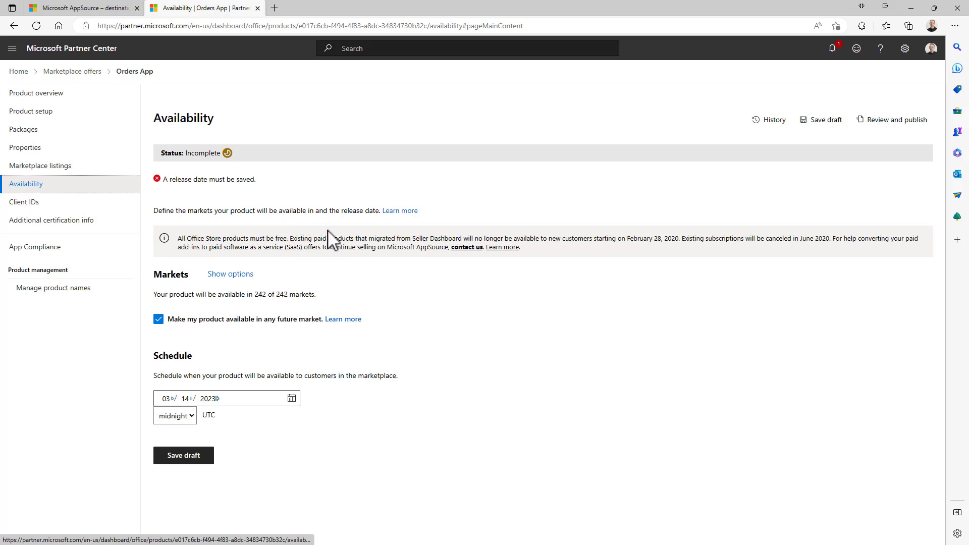
{"action": "mouse_move", "coordinate": [319, 348]}
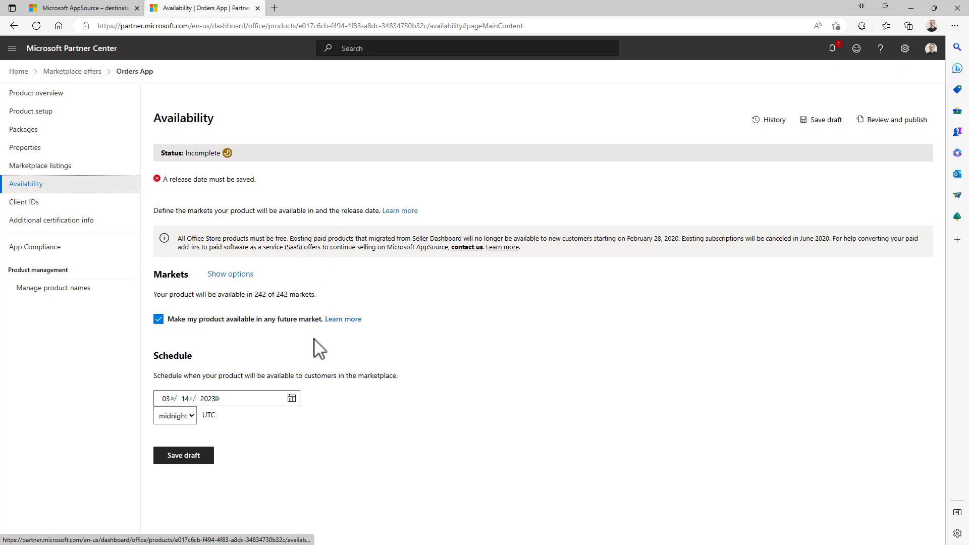
{"action": "mouse_move", "coordinate": [315, 346]}
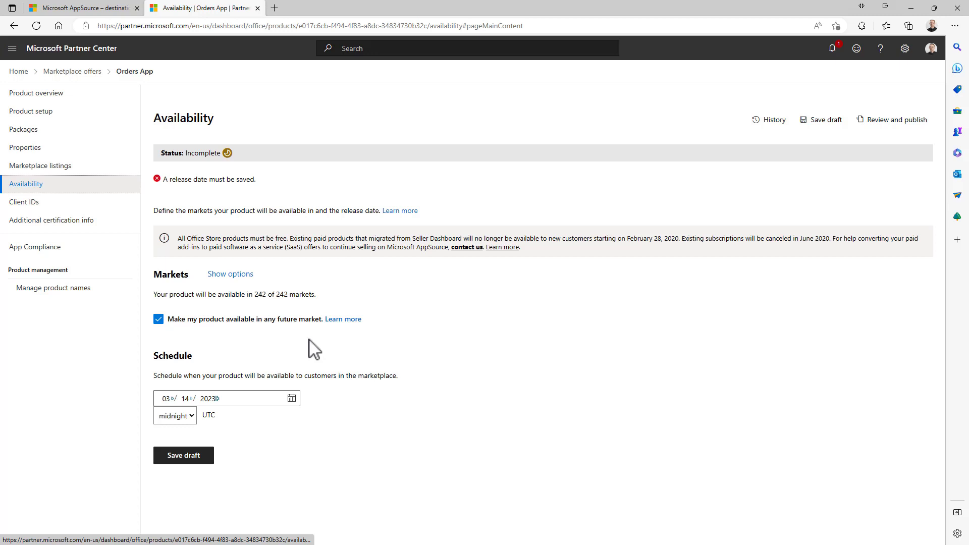
{"action": "mouse_move", "coordinate": [215, 355]}
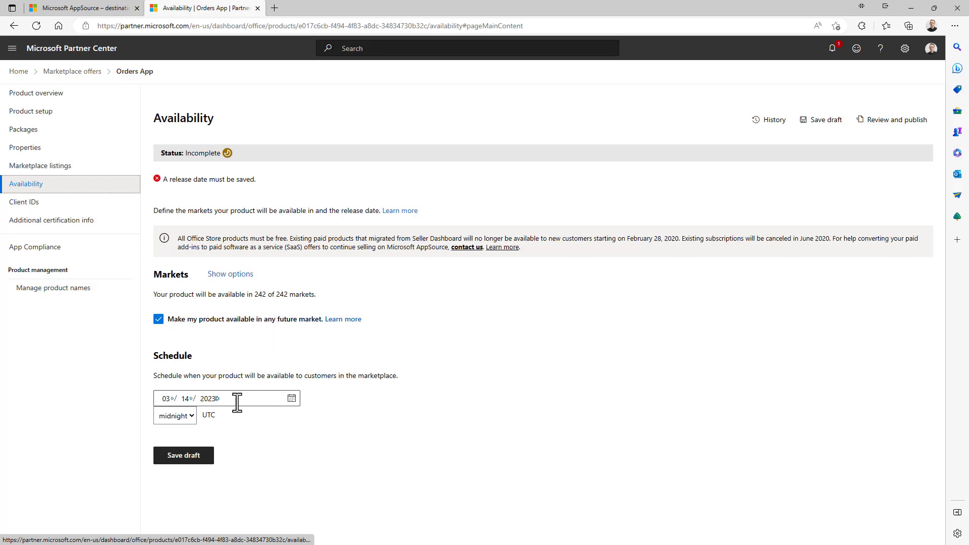
- Pick April 30, 2023 as the Orders App release date in the Schedule calendar
{"action": "left_click", "coordinate": [291, 398]}
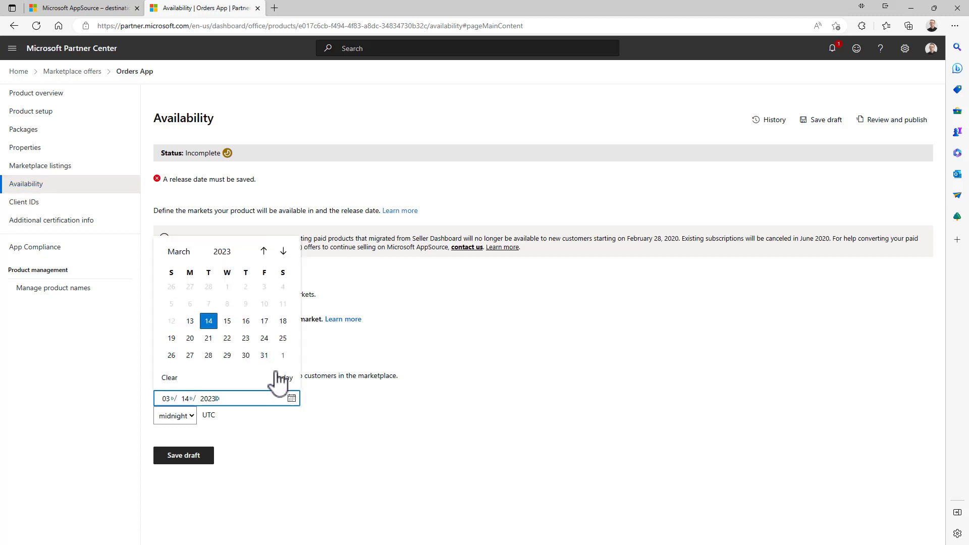
{"action": "left_click", "coordinate": [283, 253]}
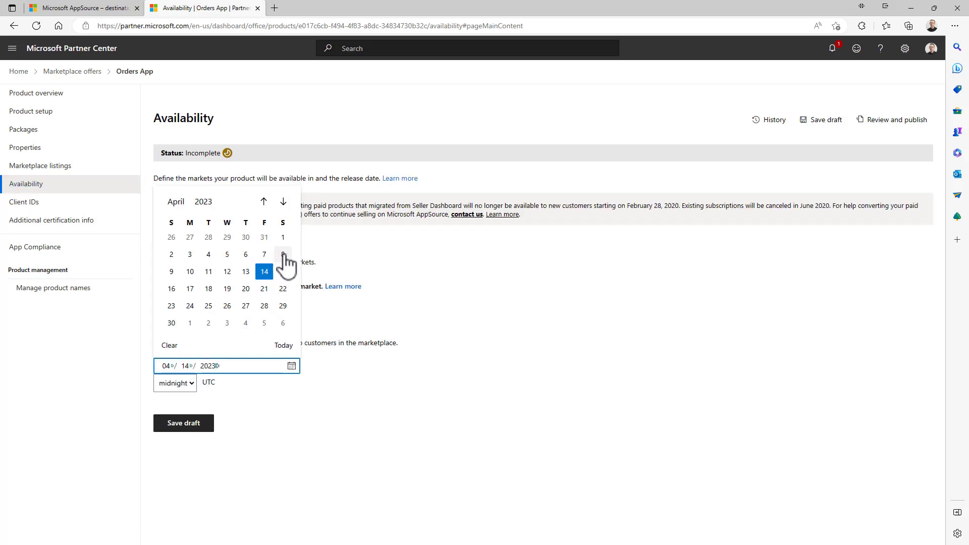
{"action": "mouse_move", "coordinate": [171, 324]}
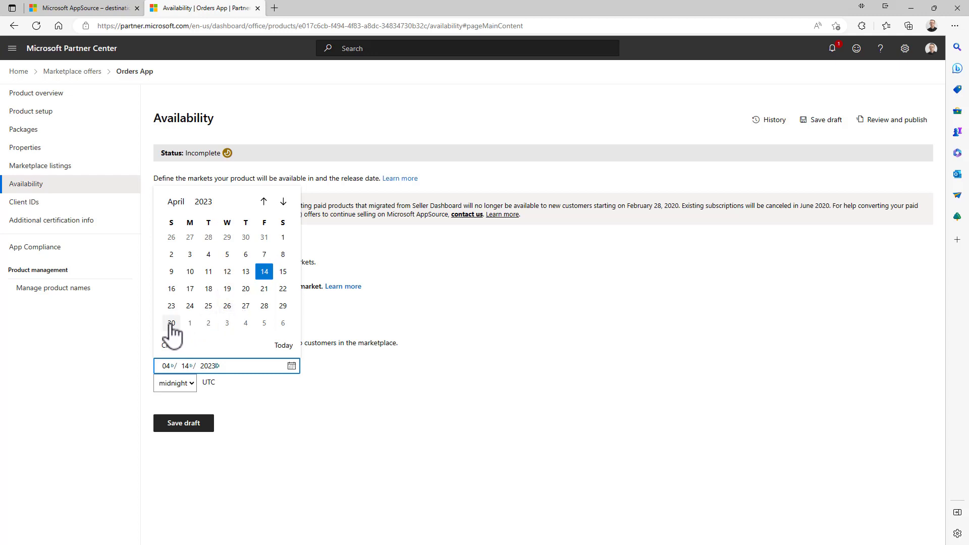
{"action": "left_click", "coordinate": [172, 323]}
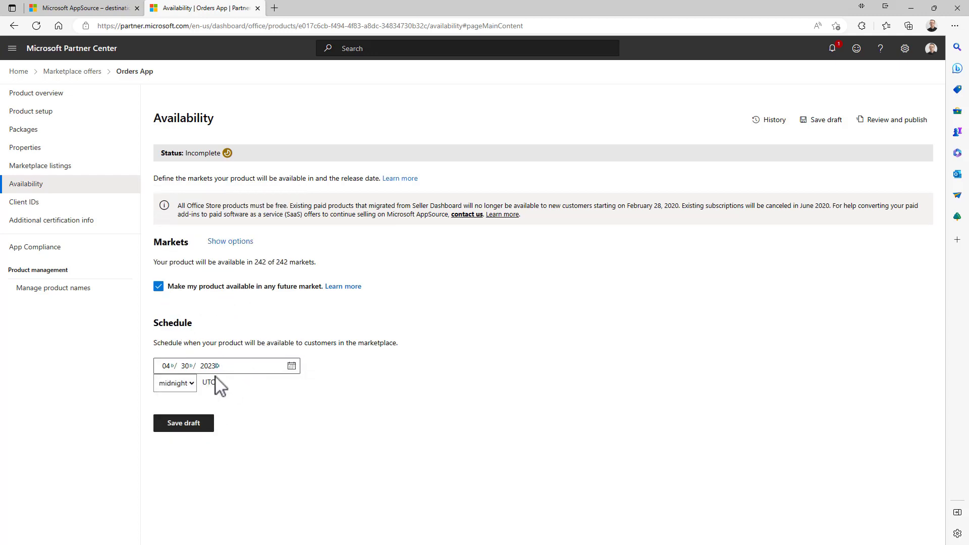
{"action": "mouse_move", "coordinate": [253, 367]}
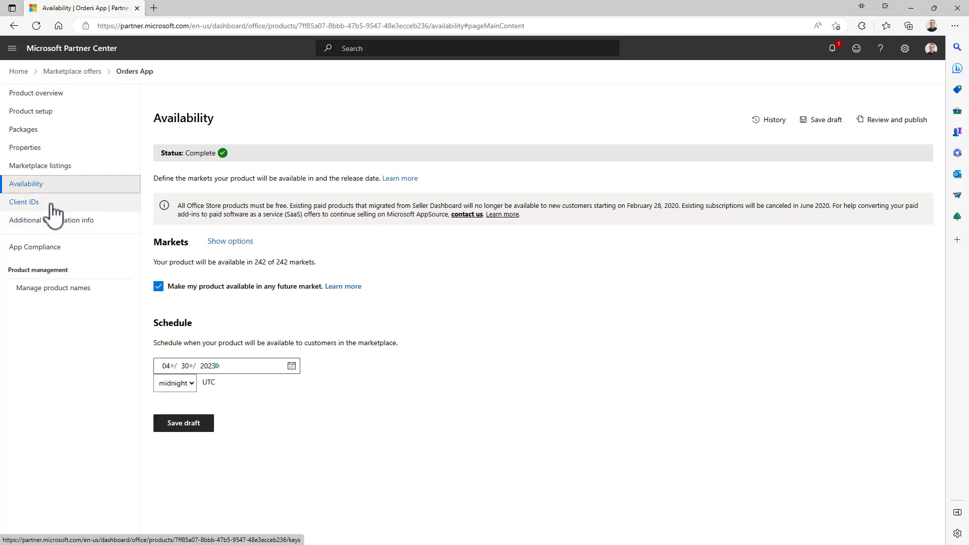
{"action": "left_click", "coordinate": [24, 202]}
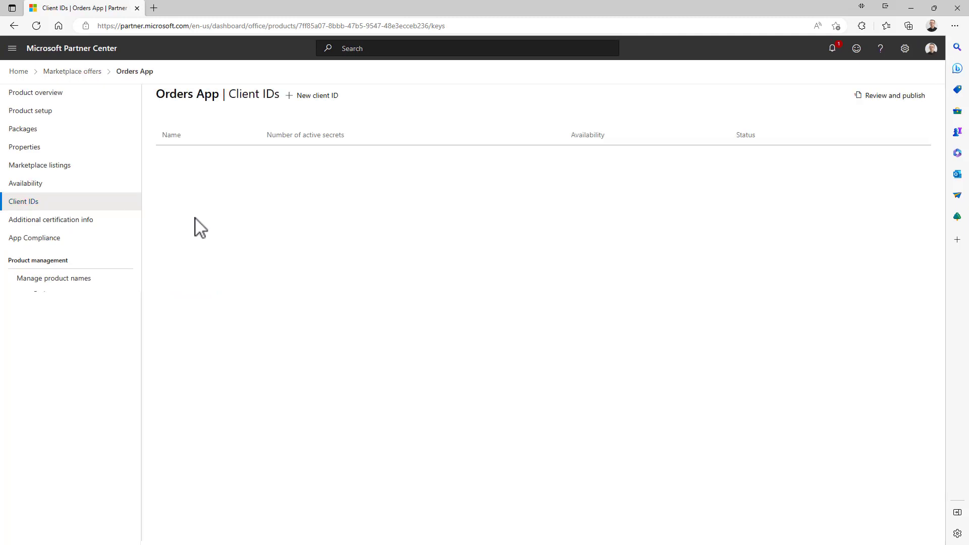
{"action": "mouse_move", "coordinate": [329, 255]}
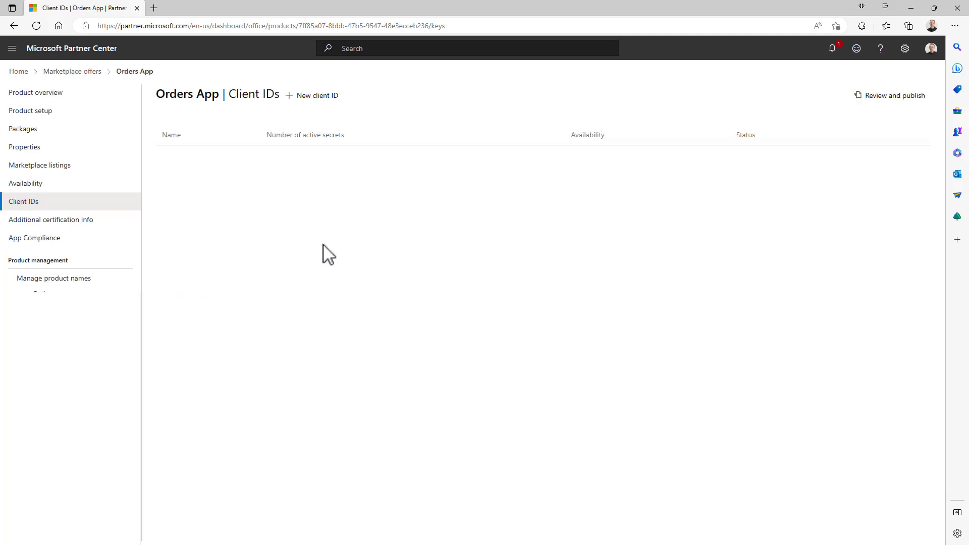
{"action": "left_click", "coordinate": [317, 95]}
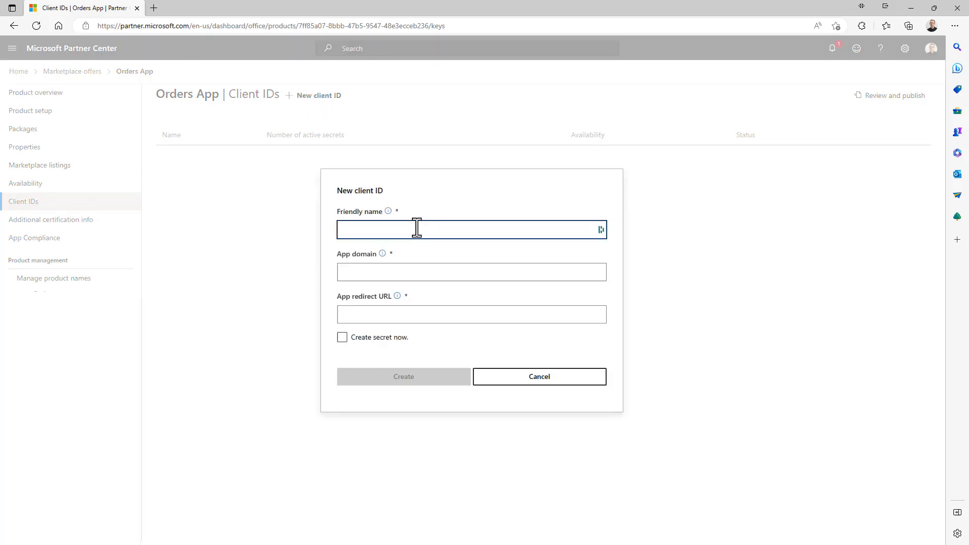
{"action": "mouse_move", "coordinate": [429, 359]}
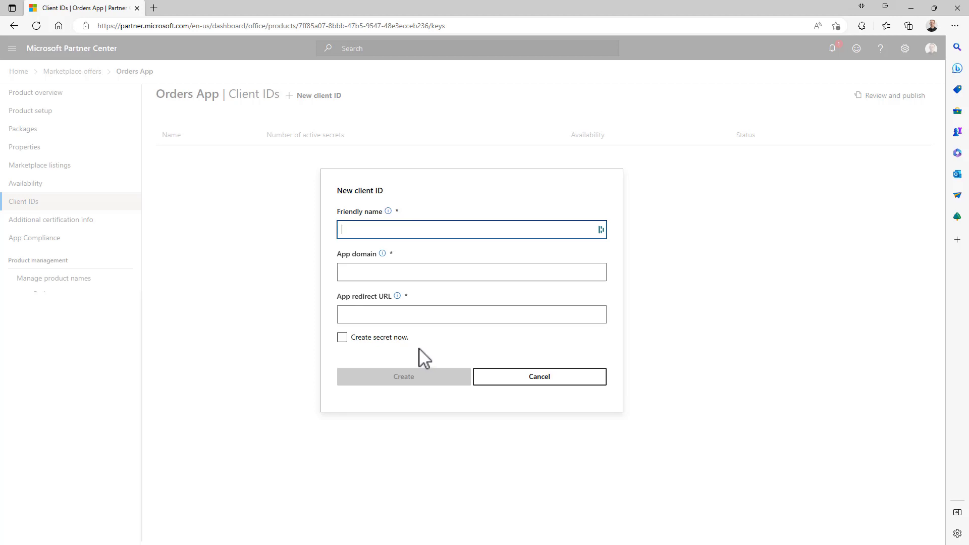
{"action": "left_click", "coordinate": [538, 376]}
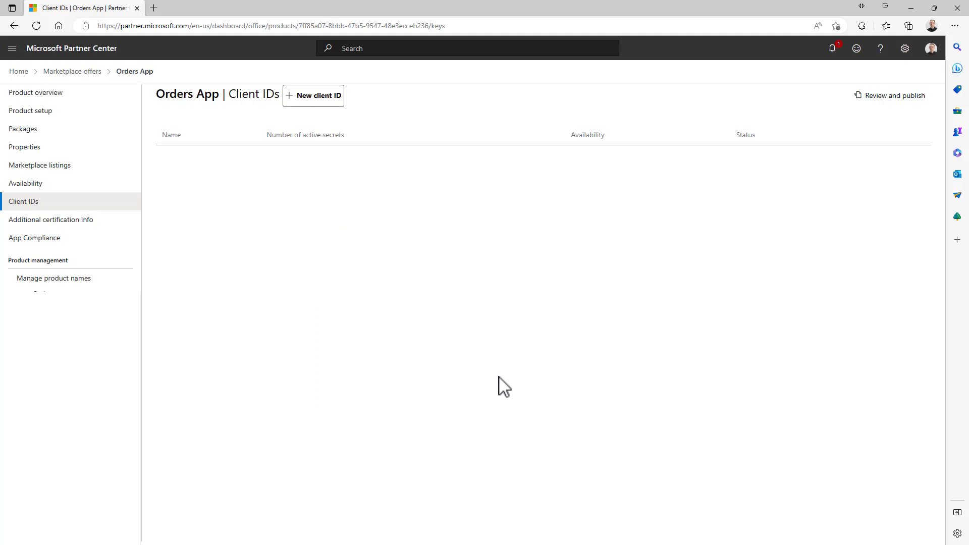
{"action": "mouse_move", "coordinate": [50, 219]}
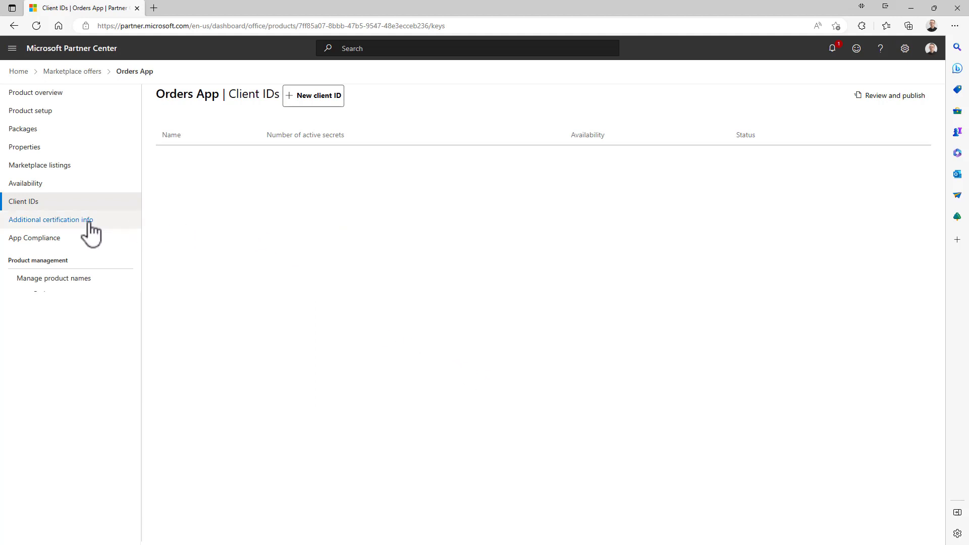
- Show the Additional certification info page for Orders App from the left navigation
{"action": "left_click", "coordinate": [51, 219]}
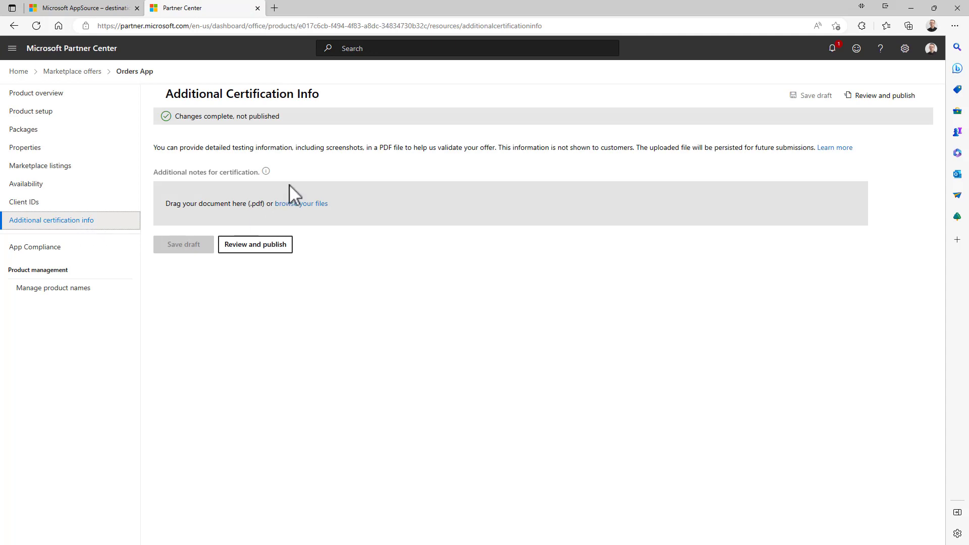
{"action": "mouse_move", "coordinate": [301, 153]}
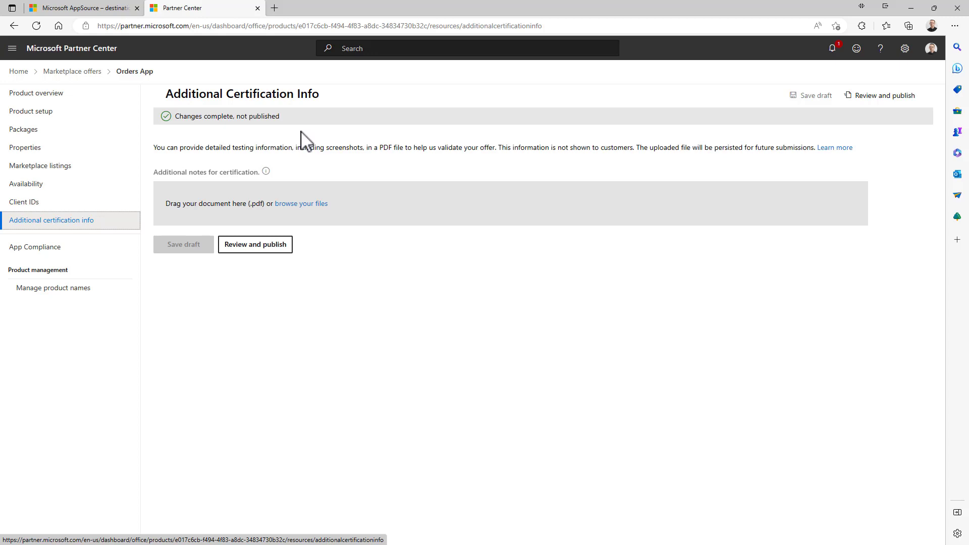
{"action": "mouse_move", "coordinate": [302, 136]}
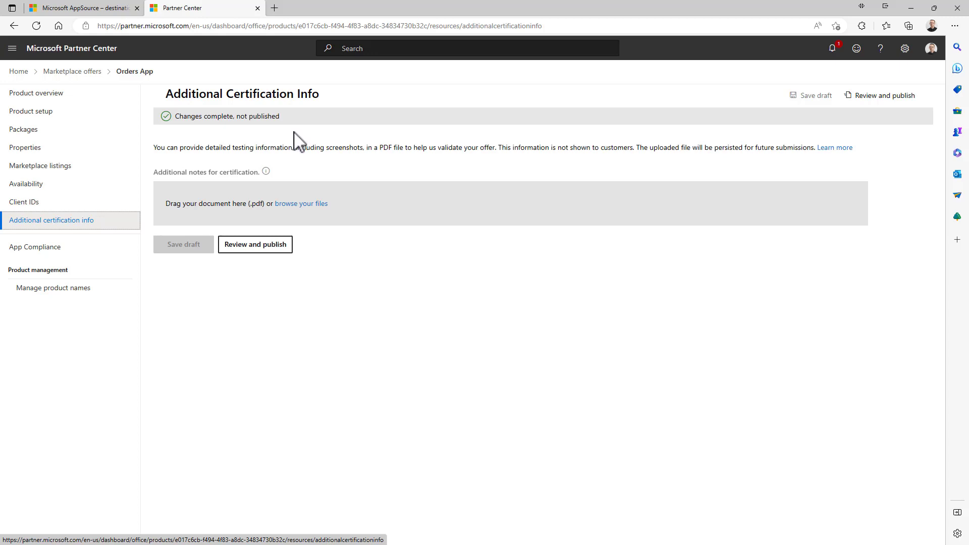
{"action": "mouse_move", "coordinate": [296, 144]}
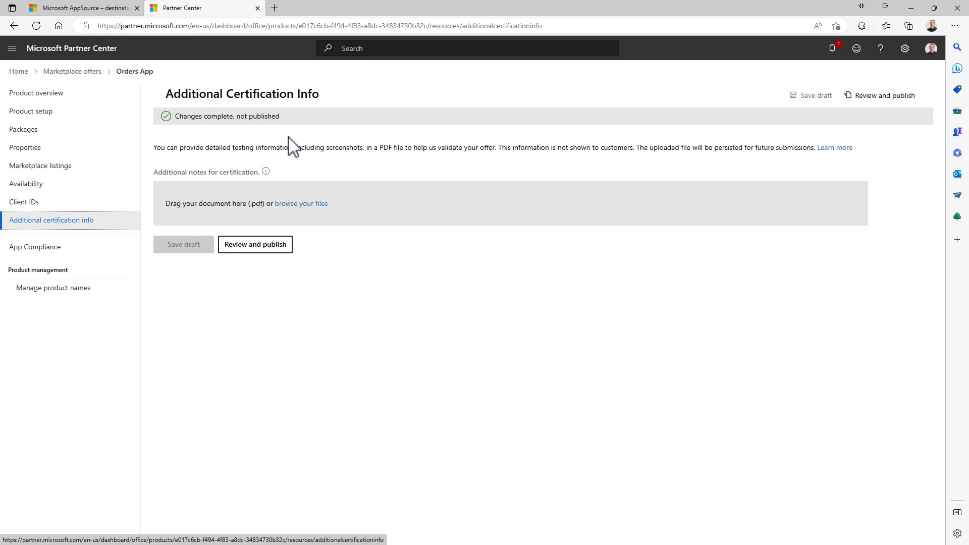
- Show the Microsoft 365 App Compliance page, ticking then unticking the Publisher Attestation terms checkbox
{"action": "left_click", "coordinate": [34, 247]}
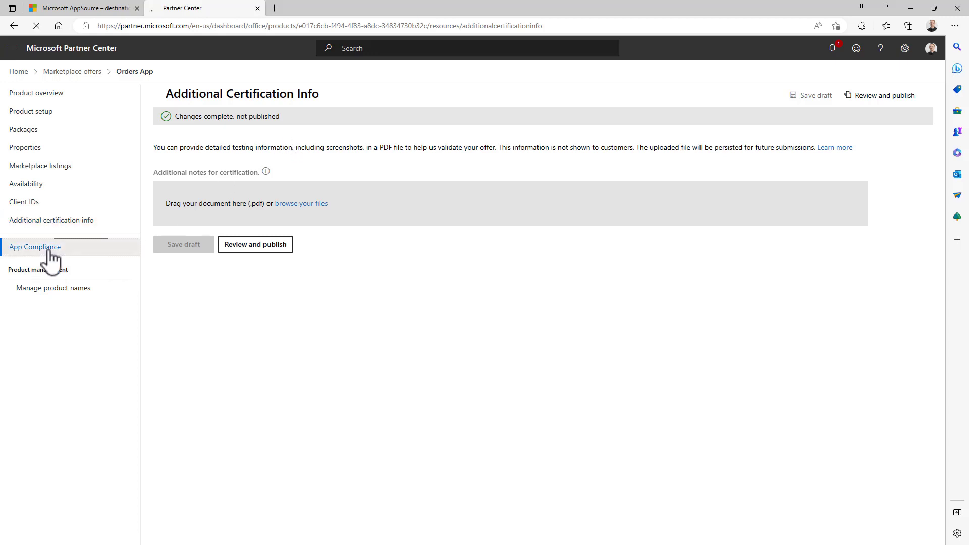
{"action": "left_click", "coordinate": [34, 246]}
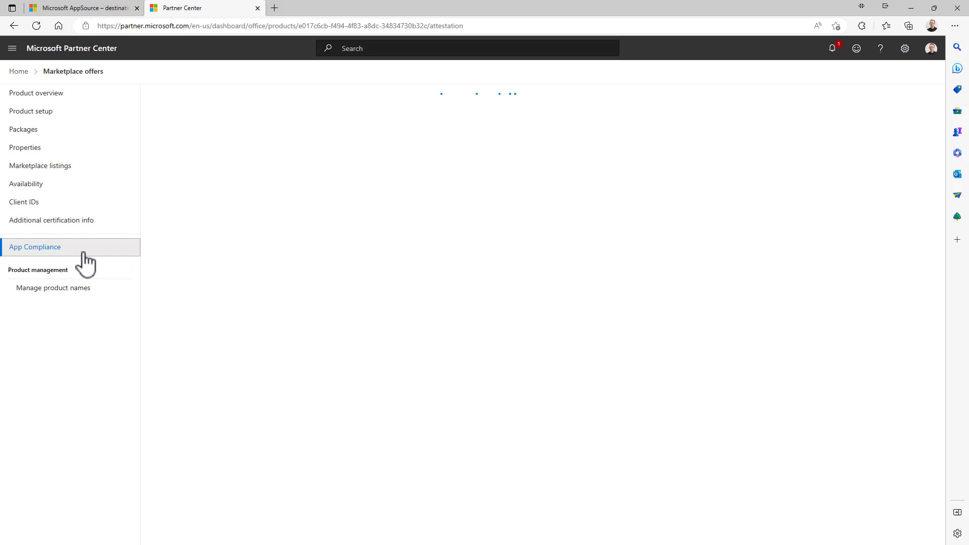
{"action": "left_click", "coordinate": [36, 247]}
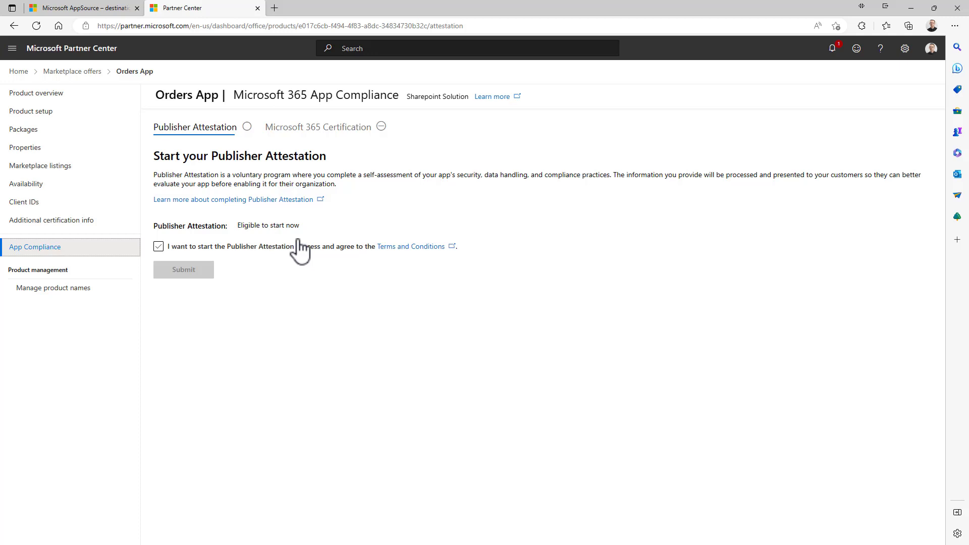
{"action": "left_click", "coordinate": [158, 247]}
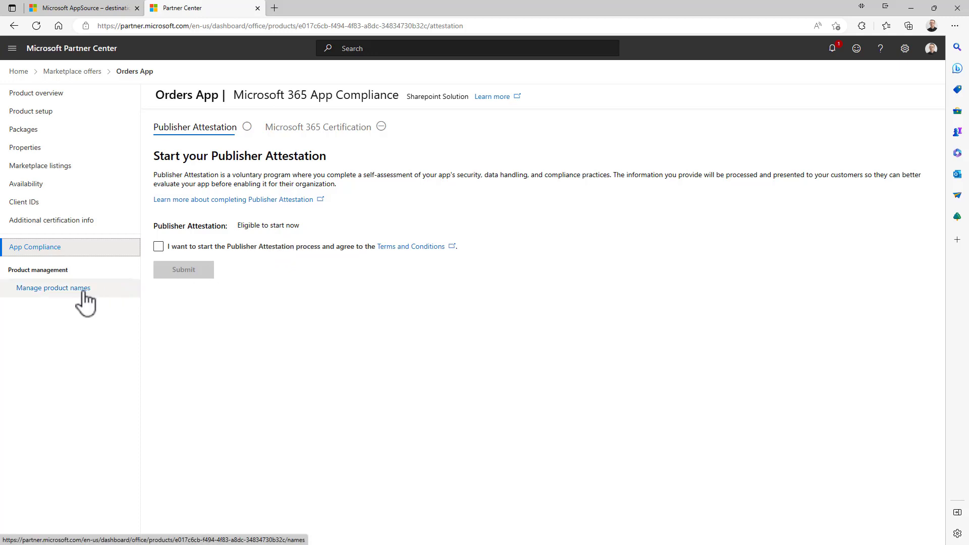
- Go to Manage product names, choosing Leave in the 'Leave site?' prompt
{"action": "left_click", "coordinate": [53, 288]}
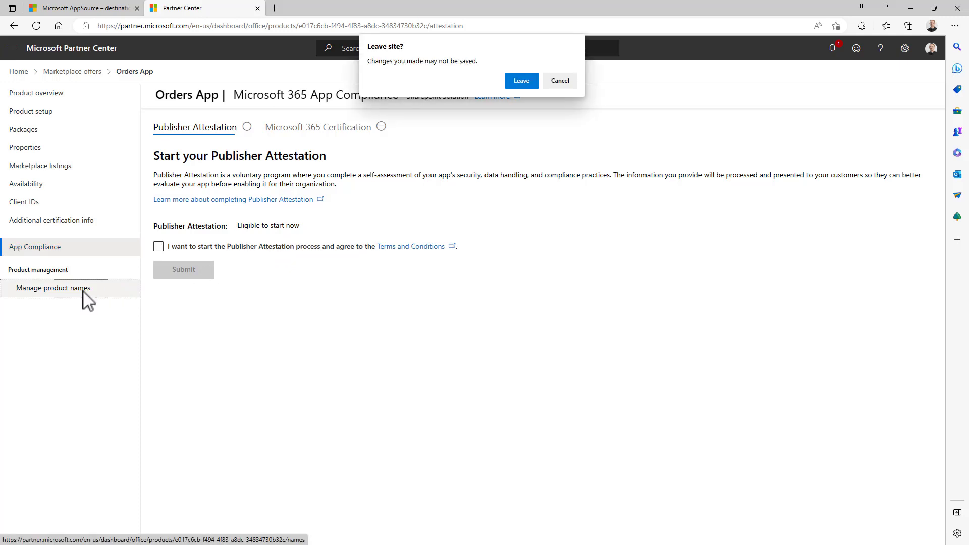
{"action": "left_click", "coordinate": [521, 81]}
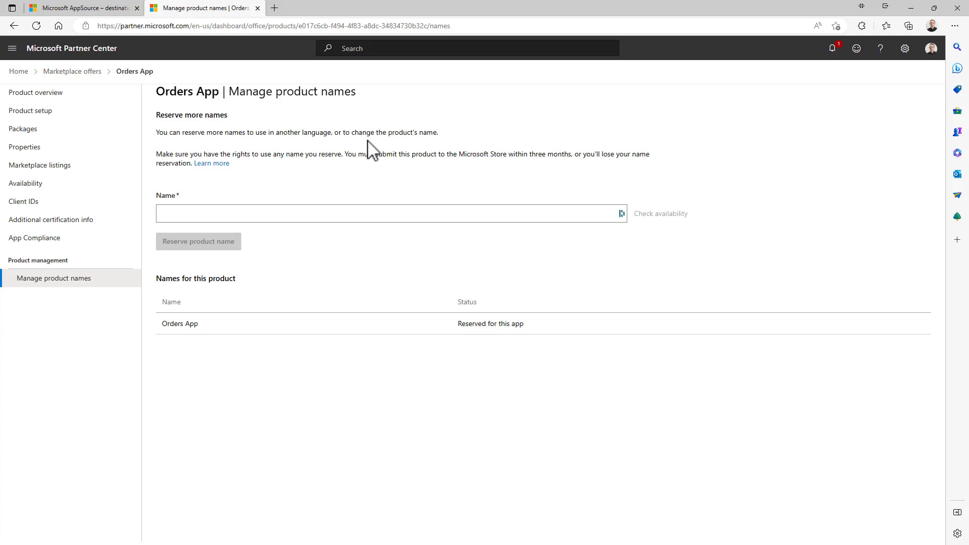
{"action": "mouse_move", "coordinate": [334, 369]}
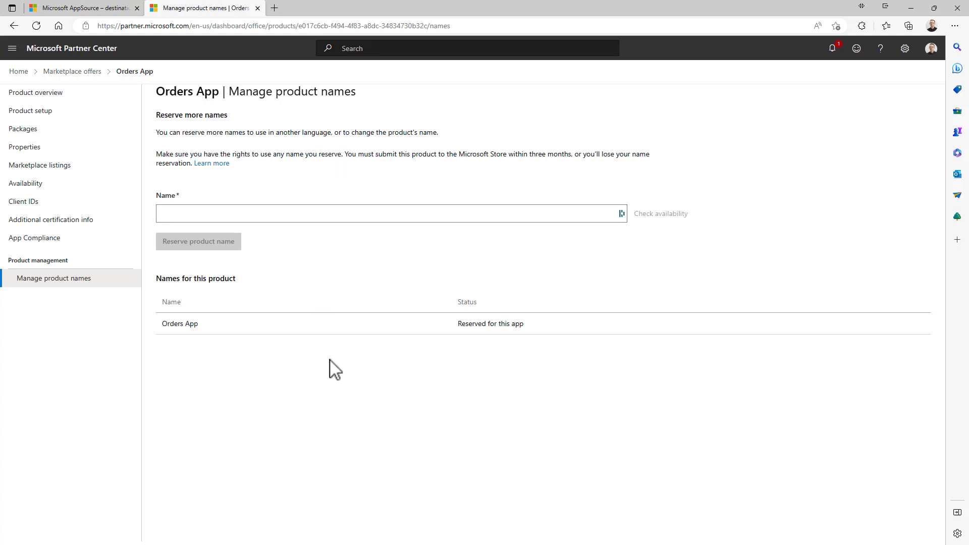
{"action": "mouse_move", "coordinate": [36, 92]}
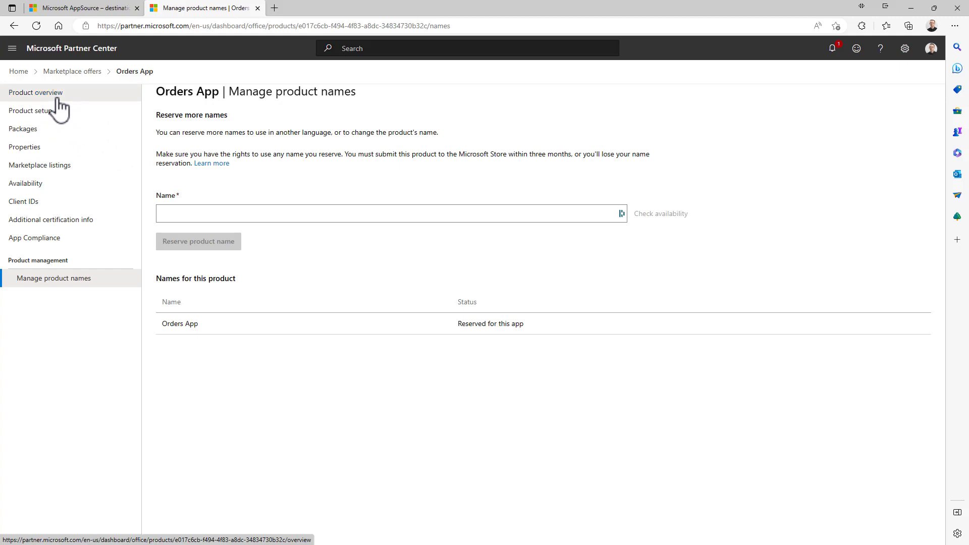
- Return to the Orders App Product overview from the left navigation
{"action": "left_click", "coordinate": [35, 92]}
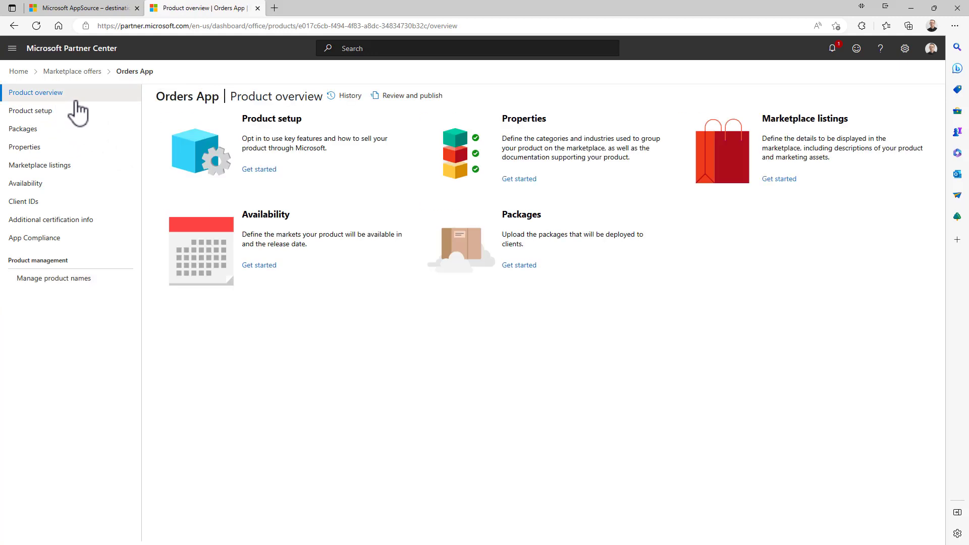
{"action": "mouse_move", "coordinate": [777, 118]}
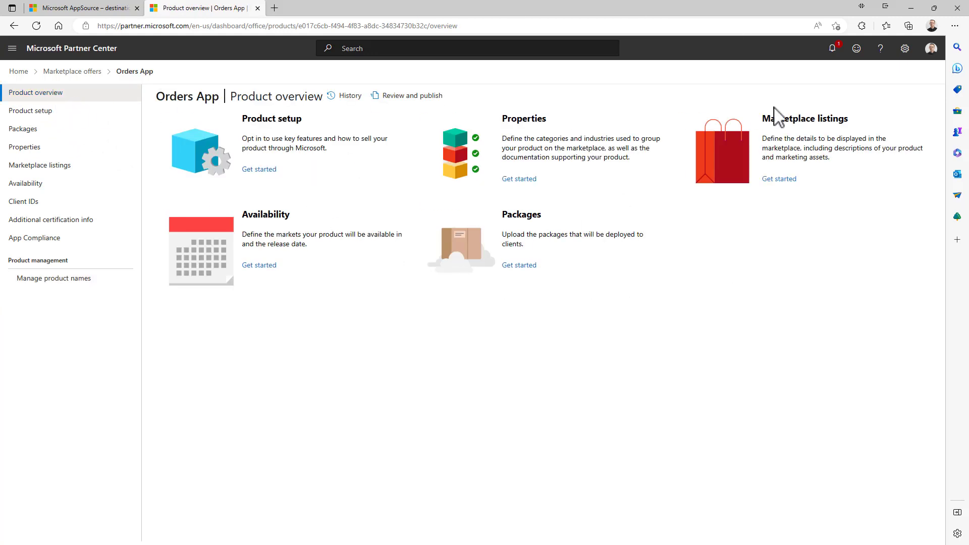
{"action": "mouse_move", "coordinate": [327, 216]}
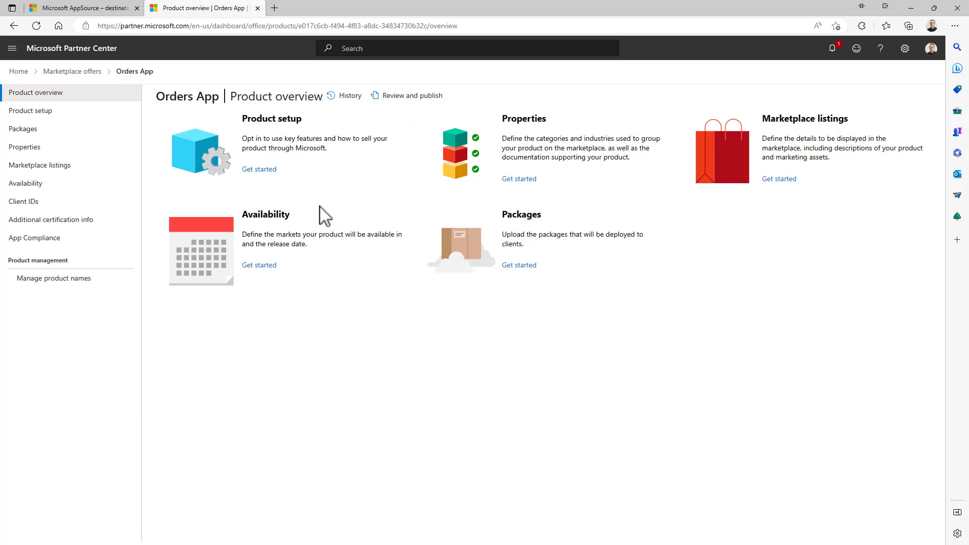
{"action": "mouse_move", "coordinate": [555, 119]}
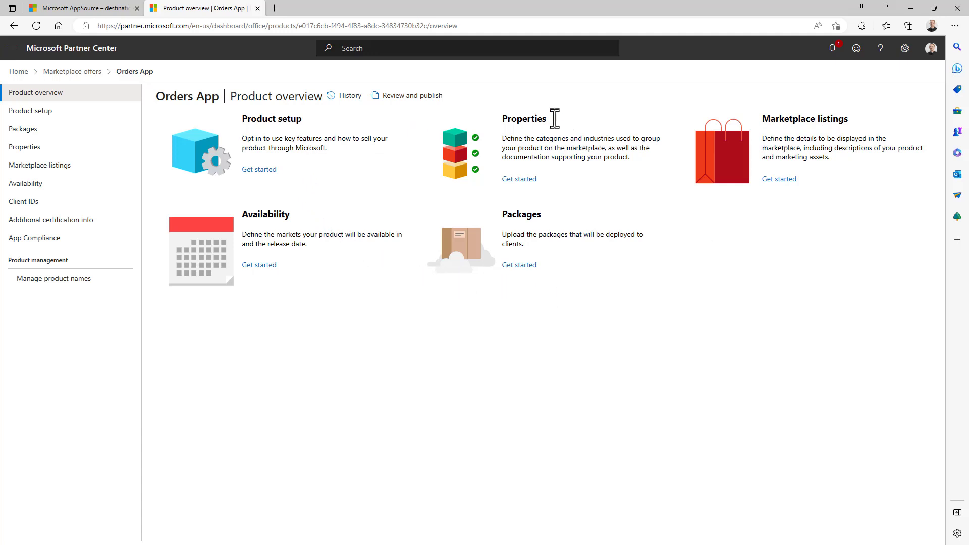
{"action": "mouse_move", "coordinate": [341, 301]}
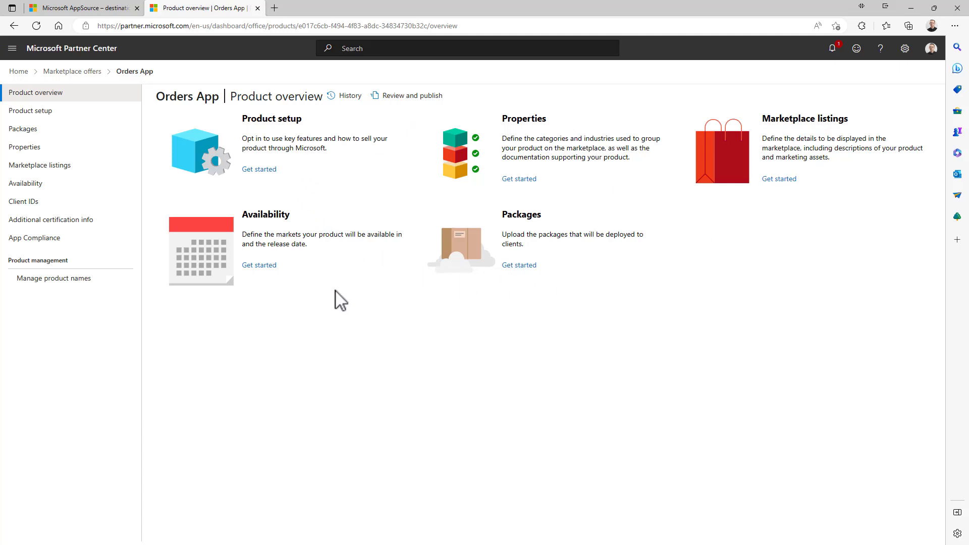
{"action": "mouse_move", "coordinate": [359, 192]}
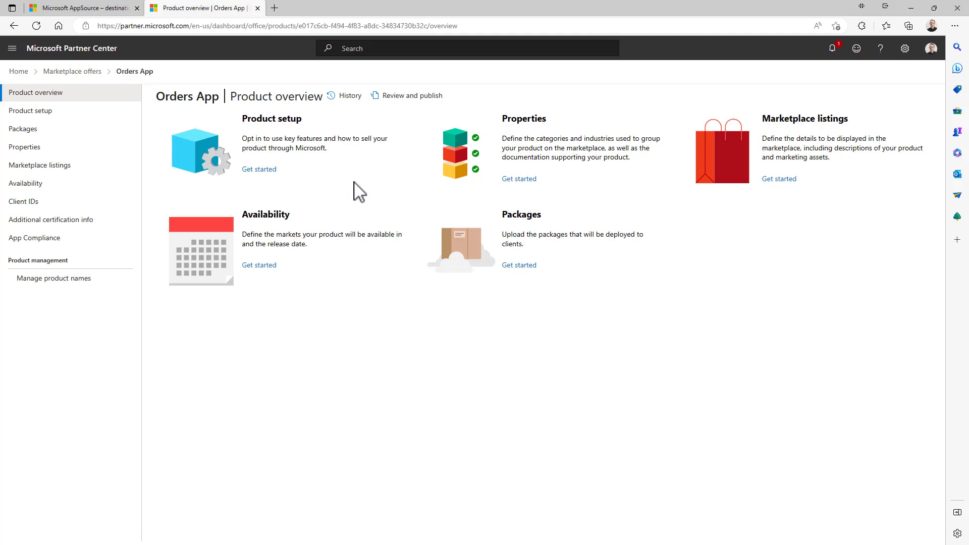
{"action": "mouse_move", "coordinate": [413, 95]}
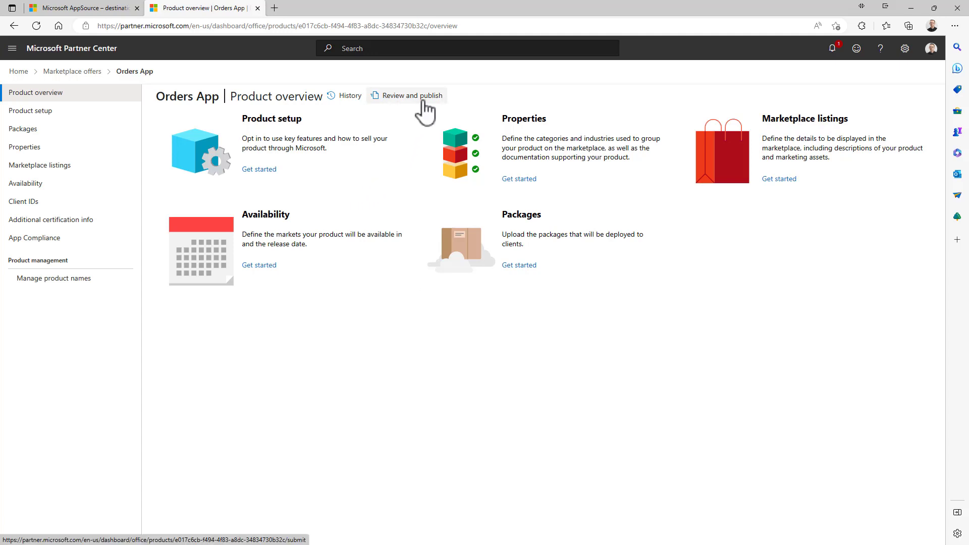
{"action": "mouse_move", "coordinate": [439, 130]}
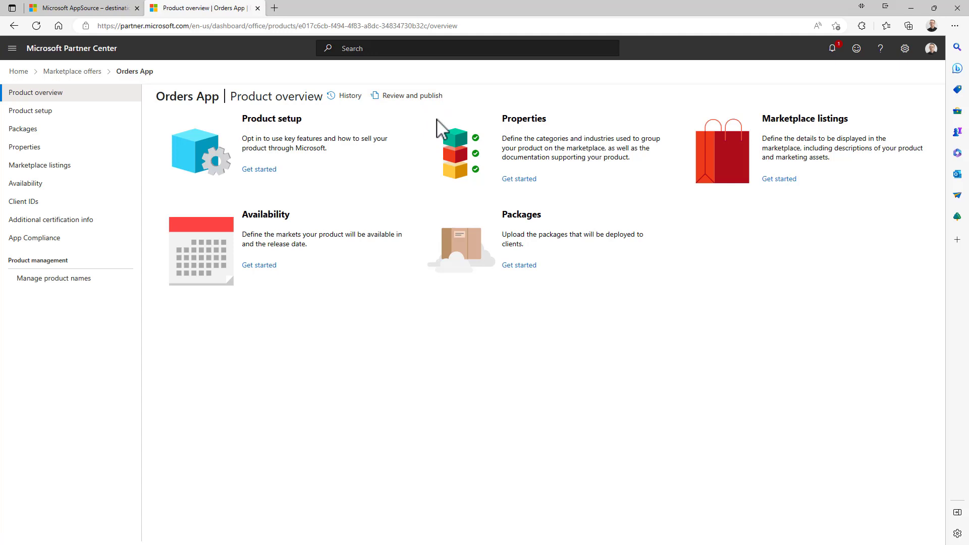